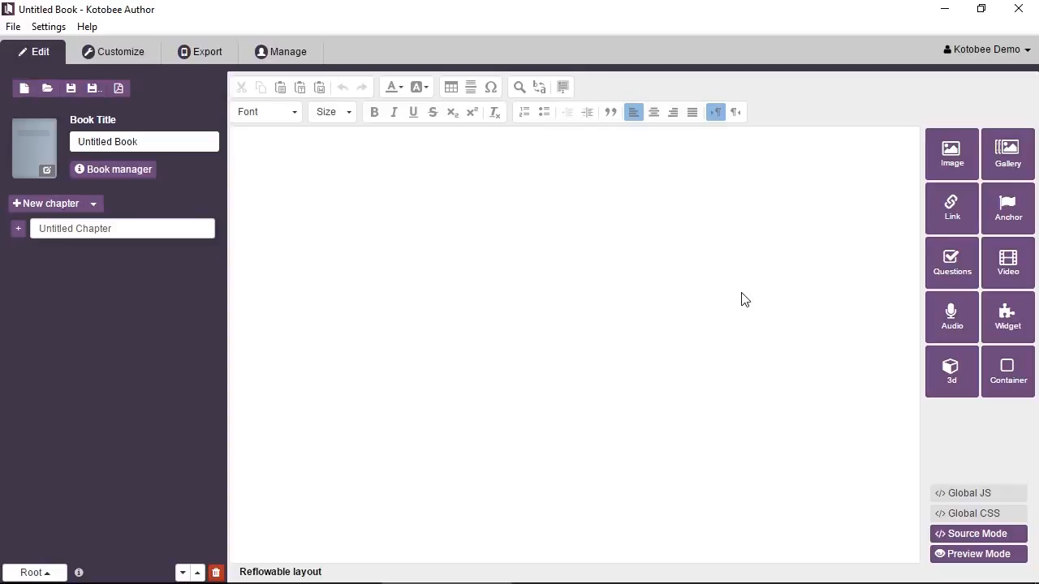
- Browse the native mobile app and LMS export options, then choose Export Web App
click(245, 152)
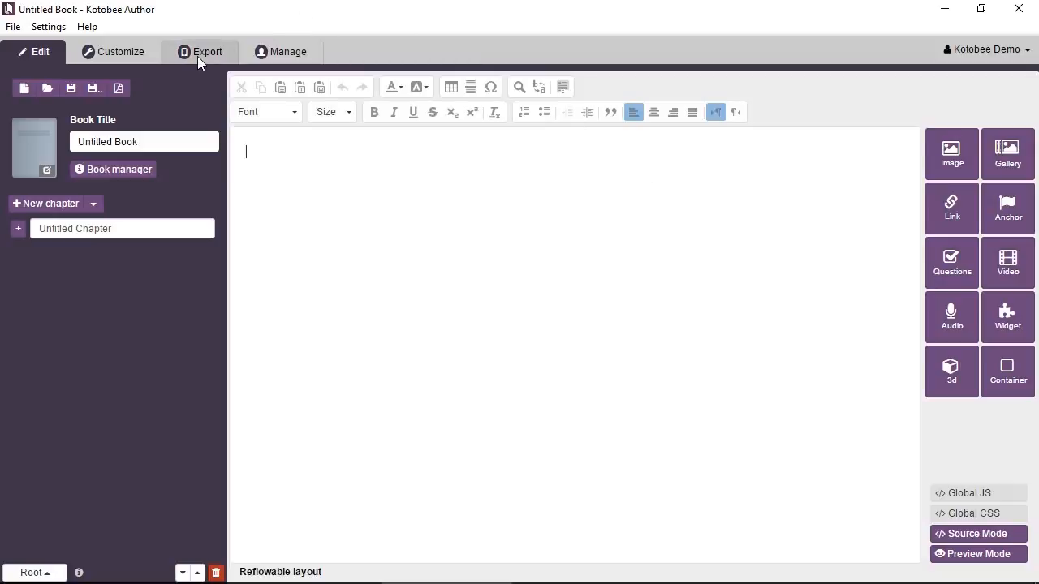
click(208, 51)
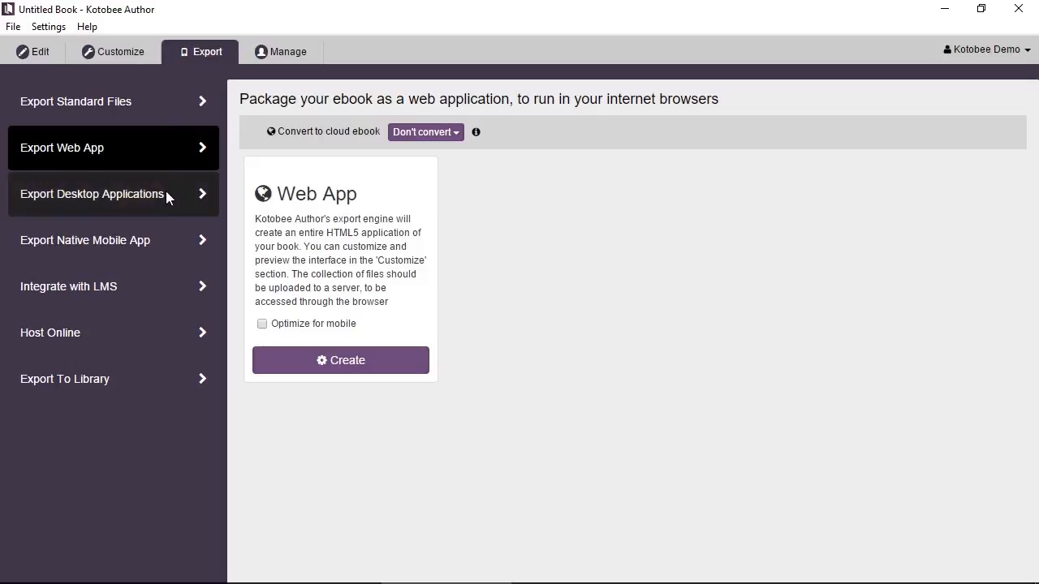
click(84, 241)
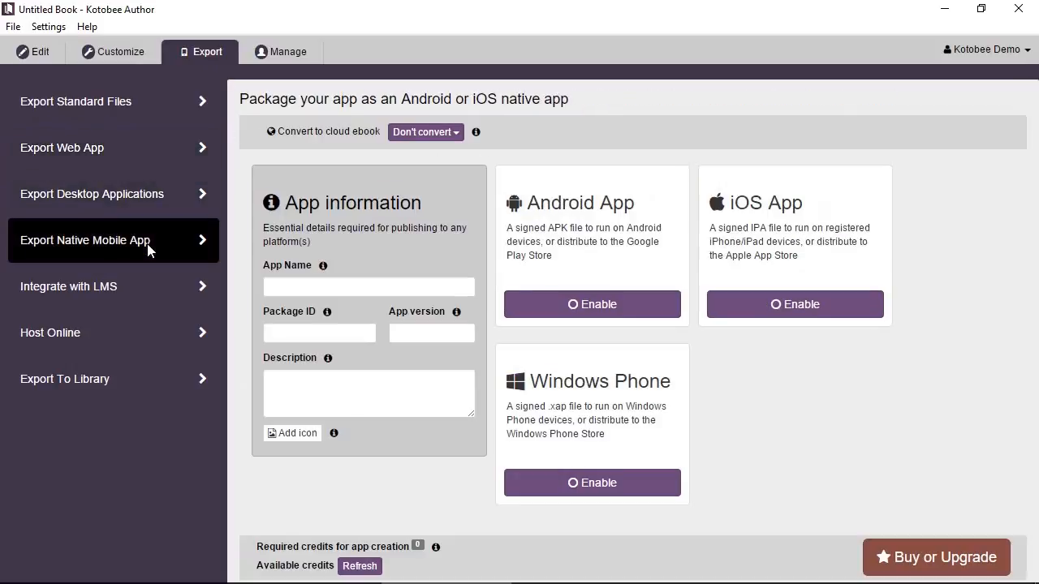
click(69, 286)
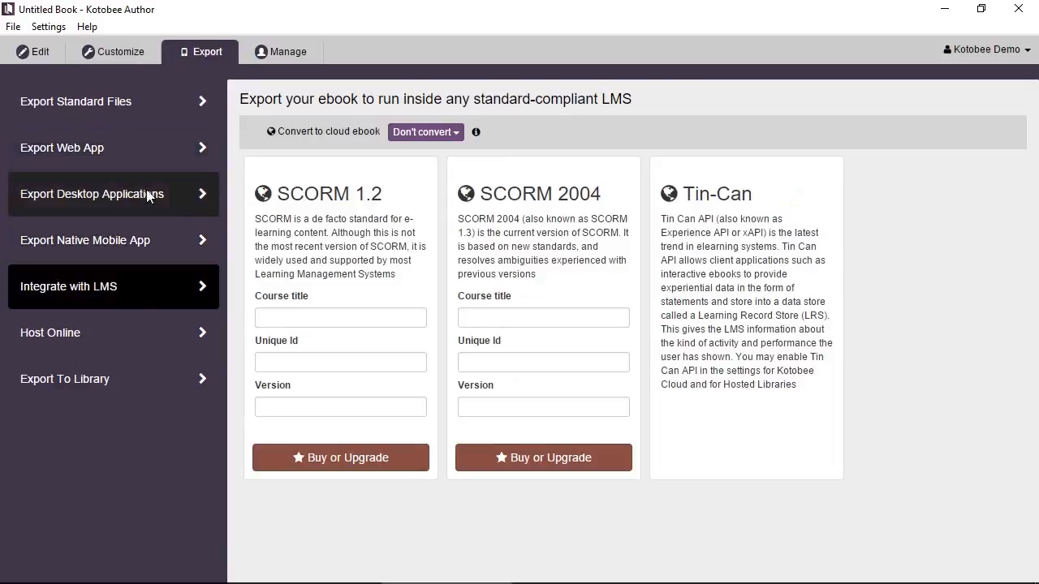
mouse_move(142, 148)
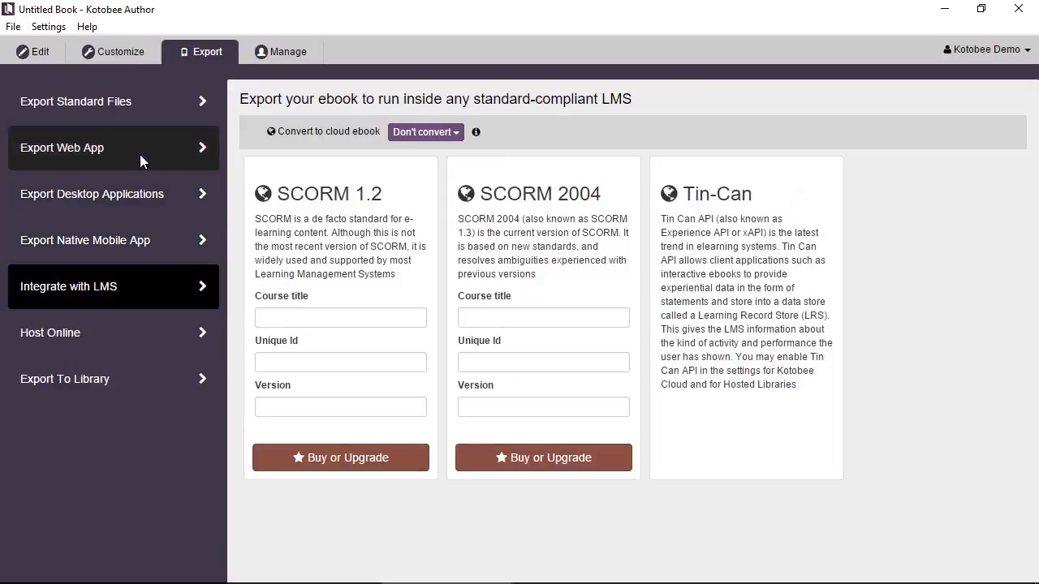
click(111, 148)
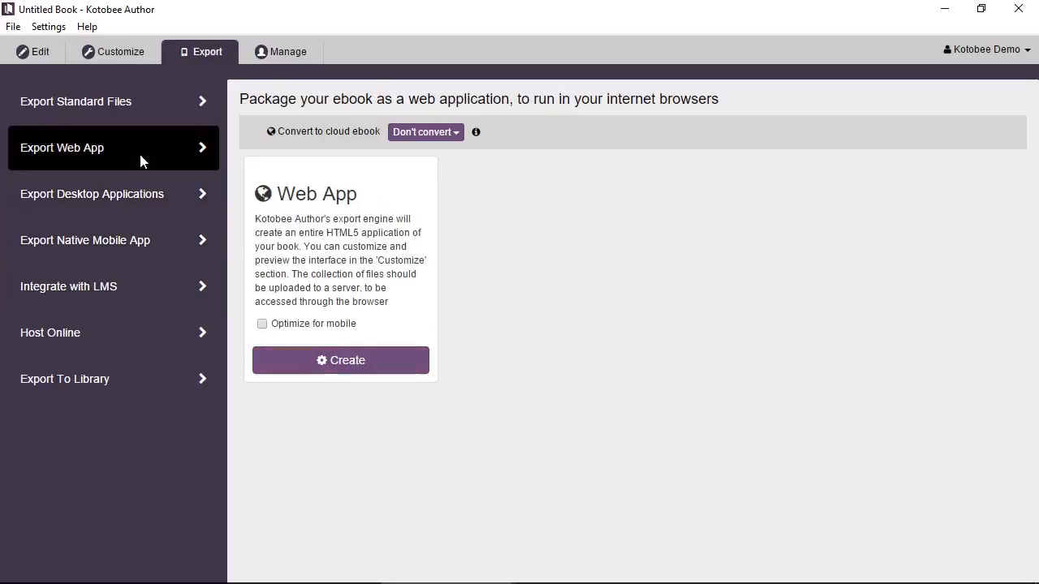
mouse_move(285, 149)
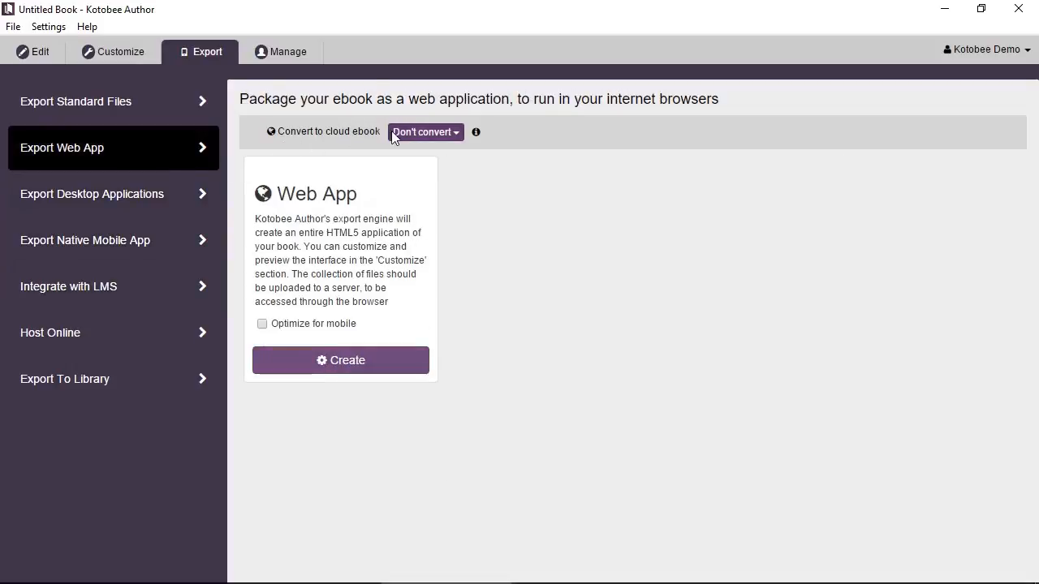
mouse_move(476, 132)
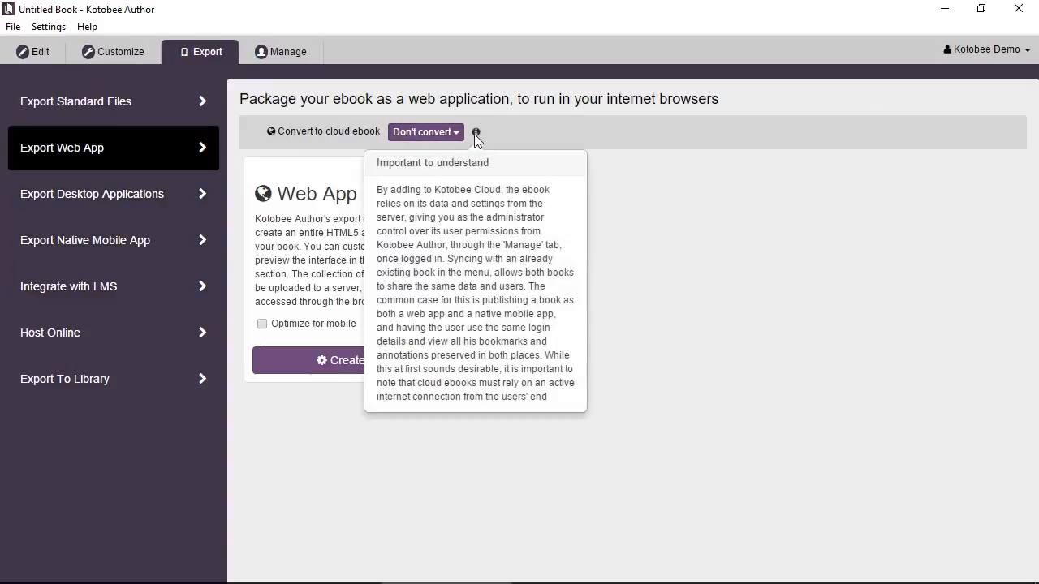
mouse_move(478, 137)
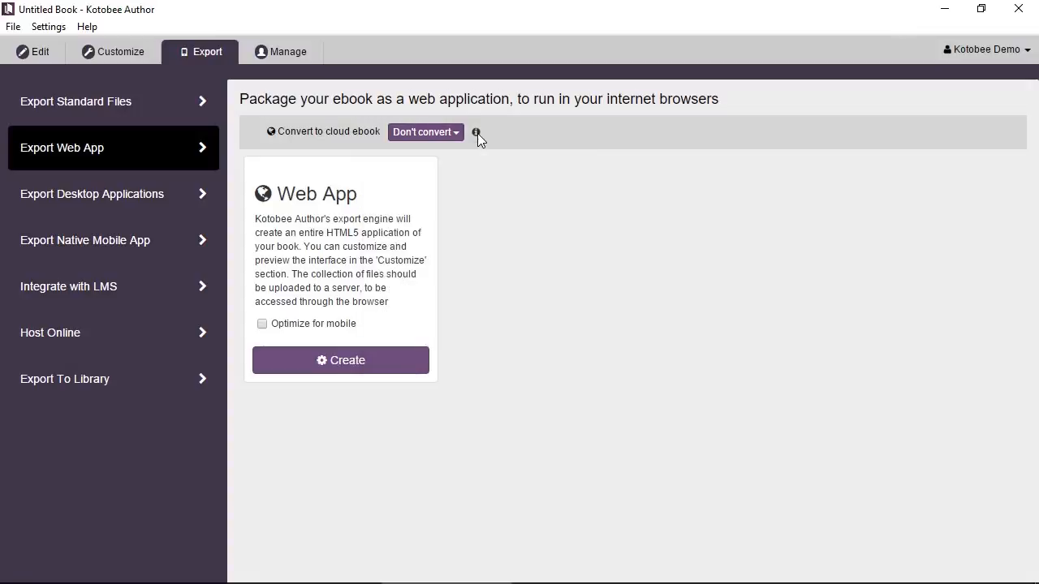
mouse_move(345, 202)
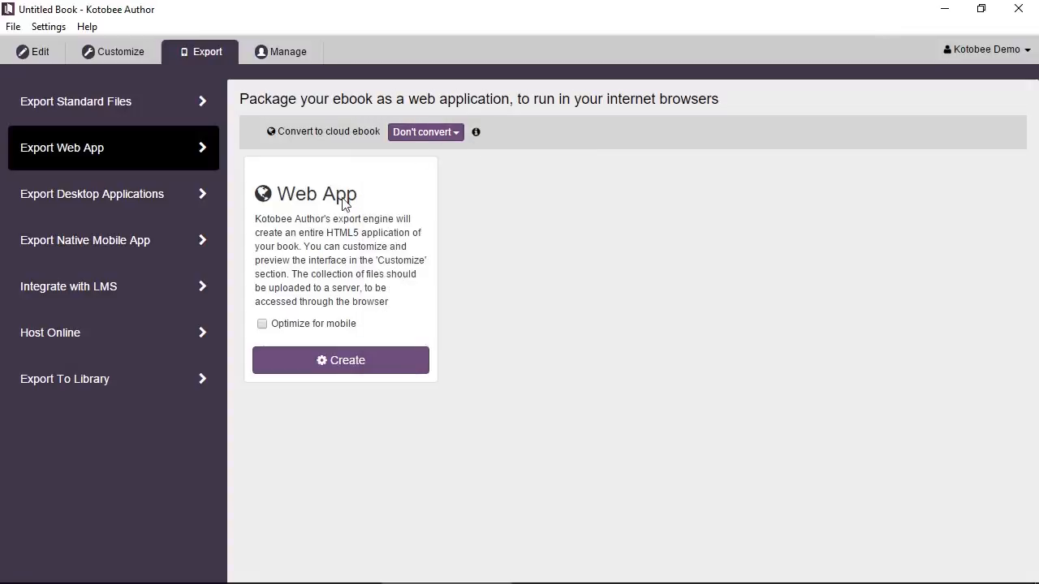
mouse_move(337, 205)
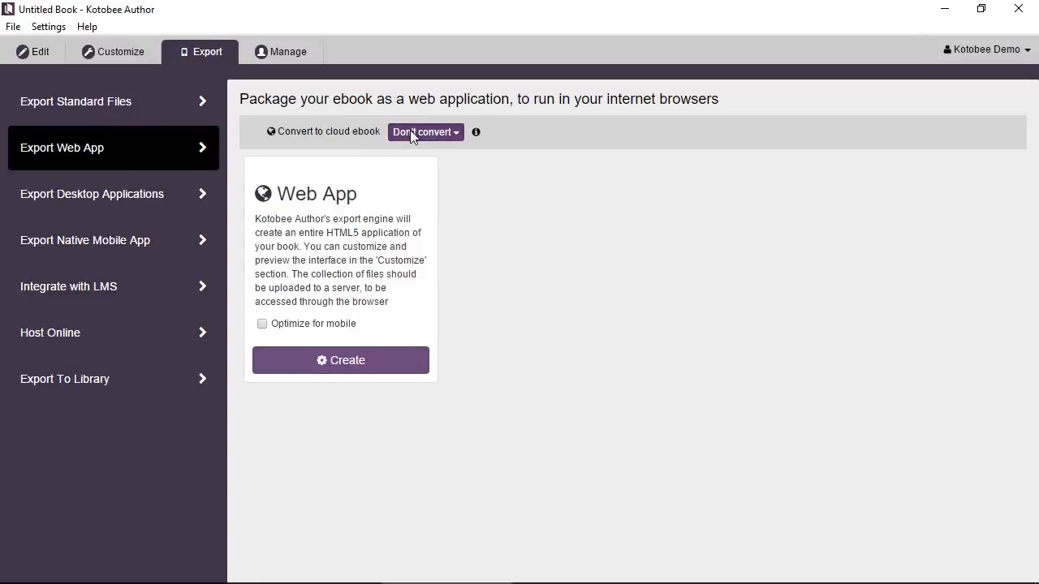
- Set the web app to be added as a new encrypted cloud book and create it
click(423, 131)
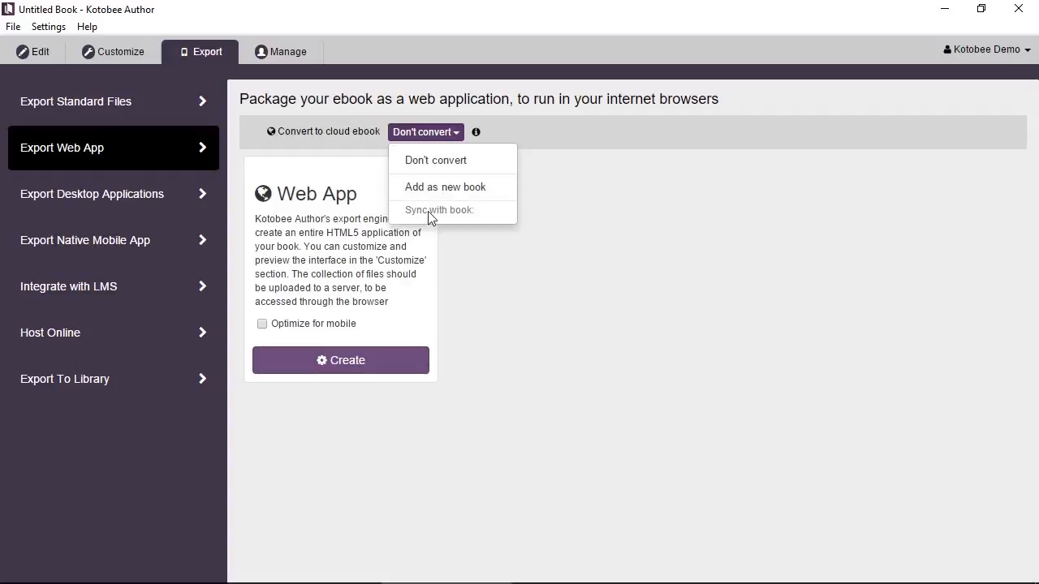
mouse_move(451, 222)
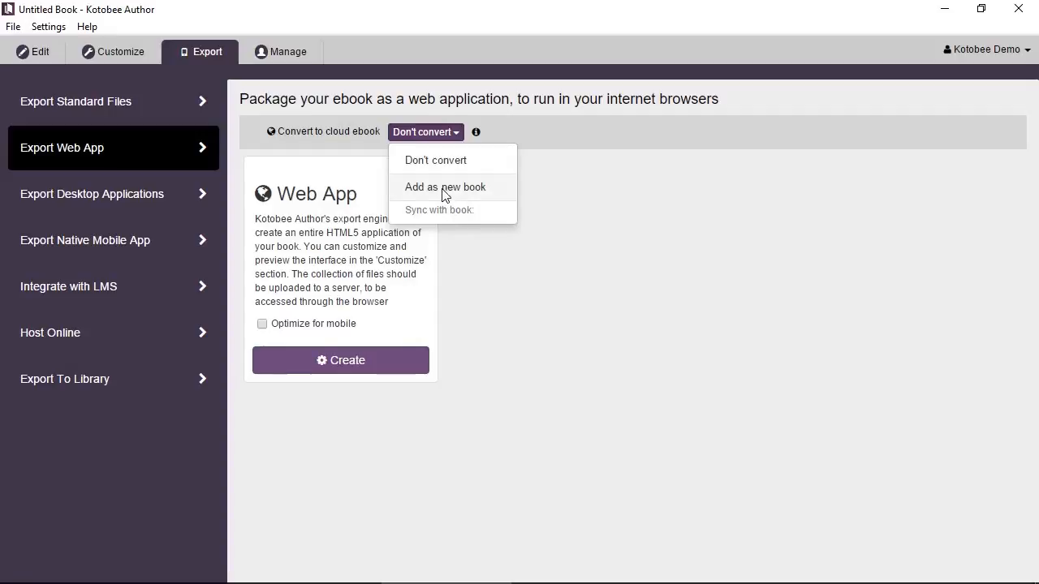
click(444, 186)
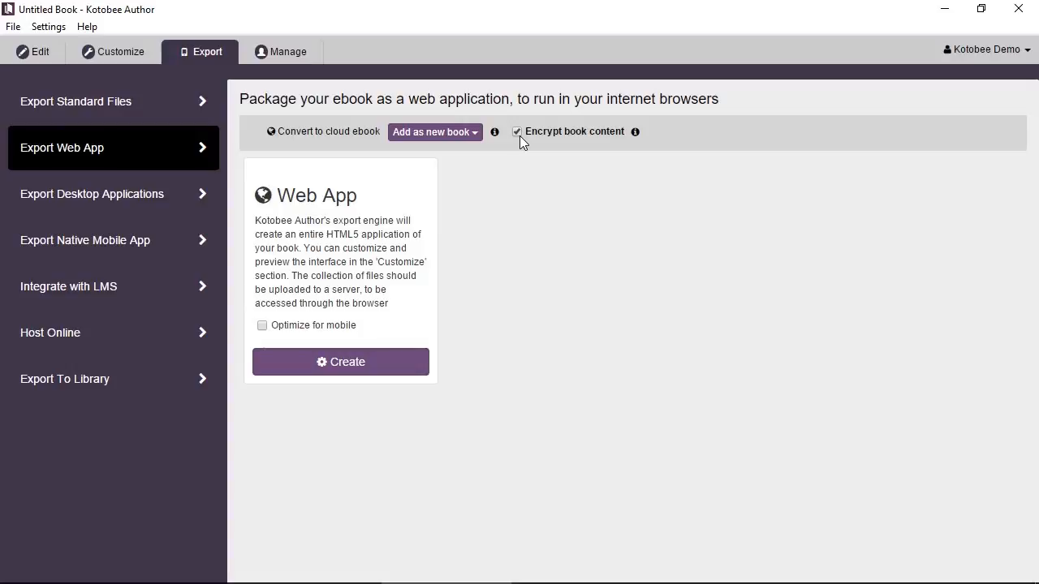
click(517, 131)
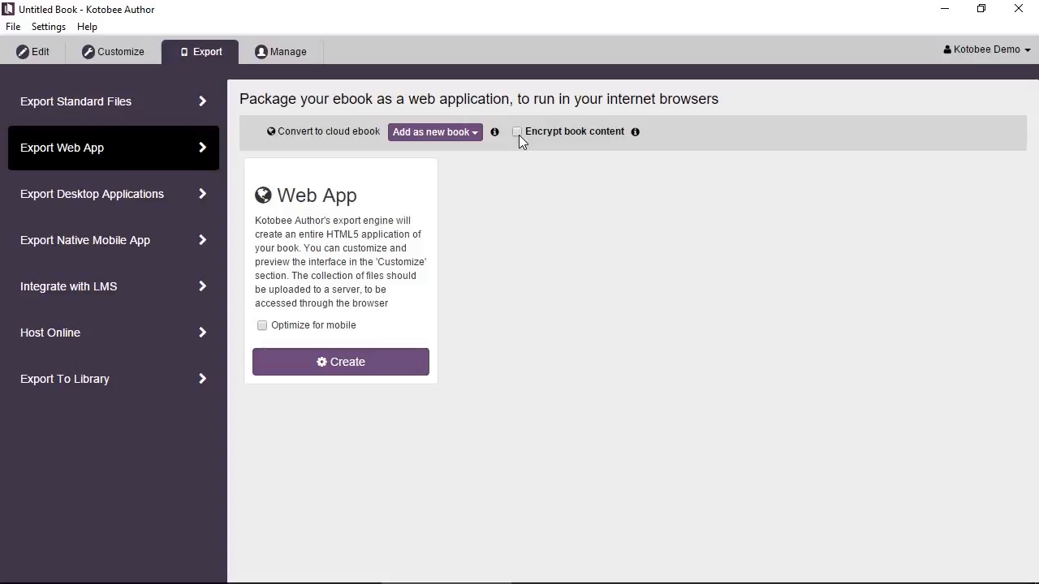
click(517, 131)
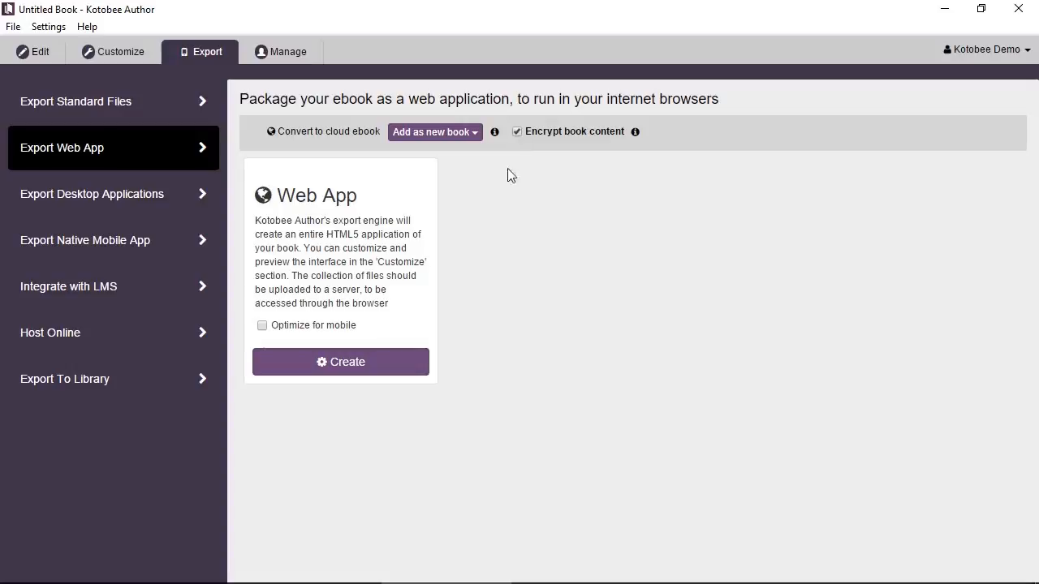
mouse_move(381, 361)
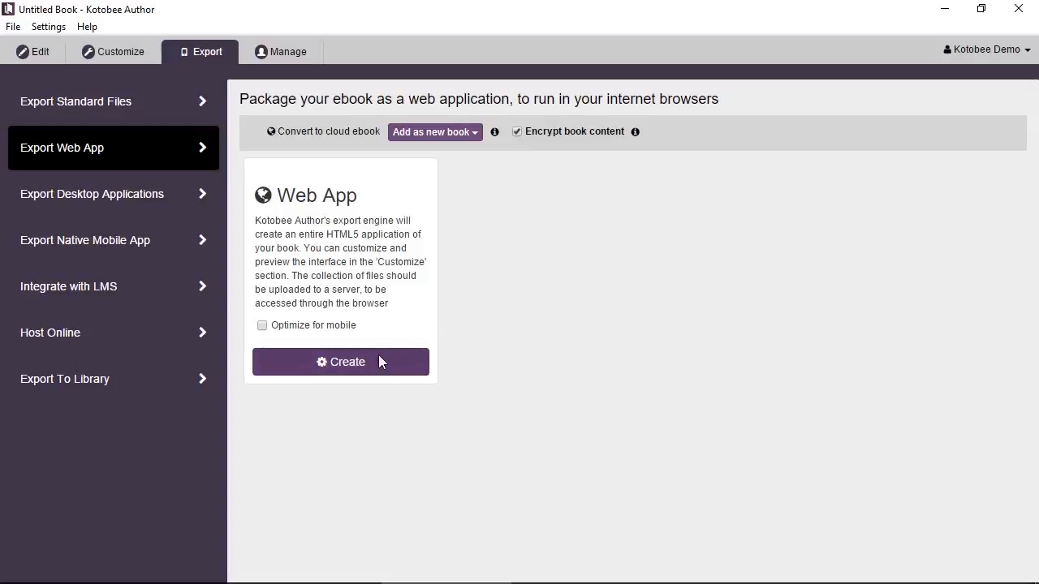
click(341, 362)
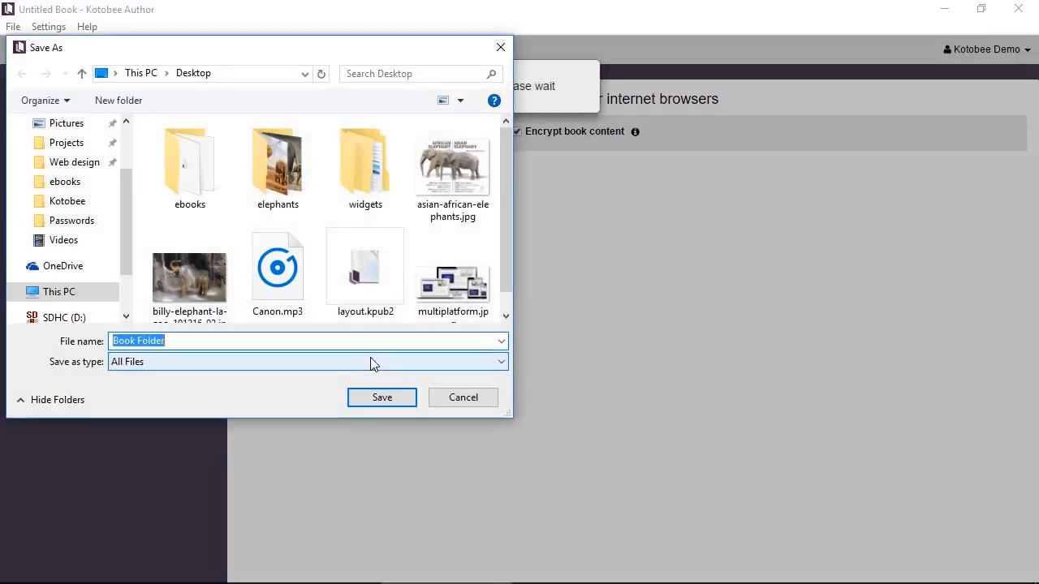
- Save the web app to the Desktop and dismiss the Kotobee Cloud permission warning
click(381, 397)
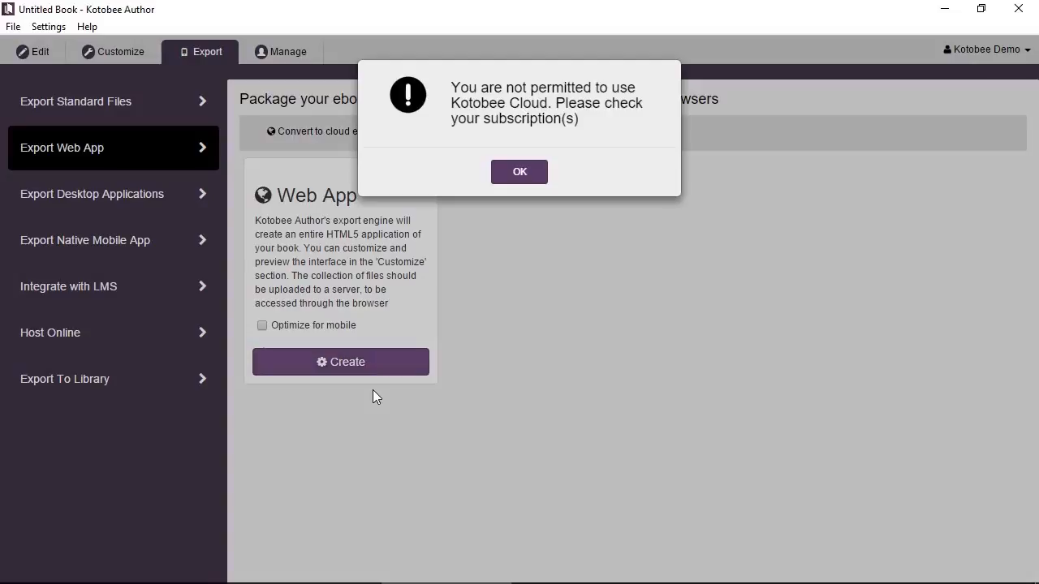
mouse_move(390, 385)
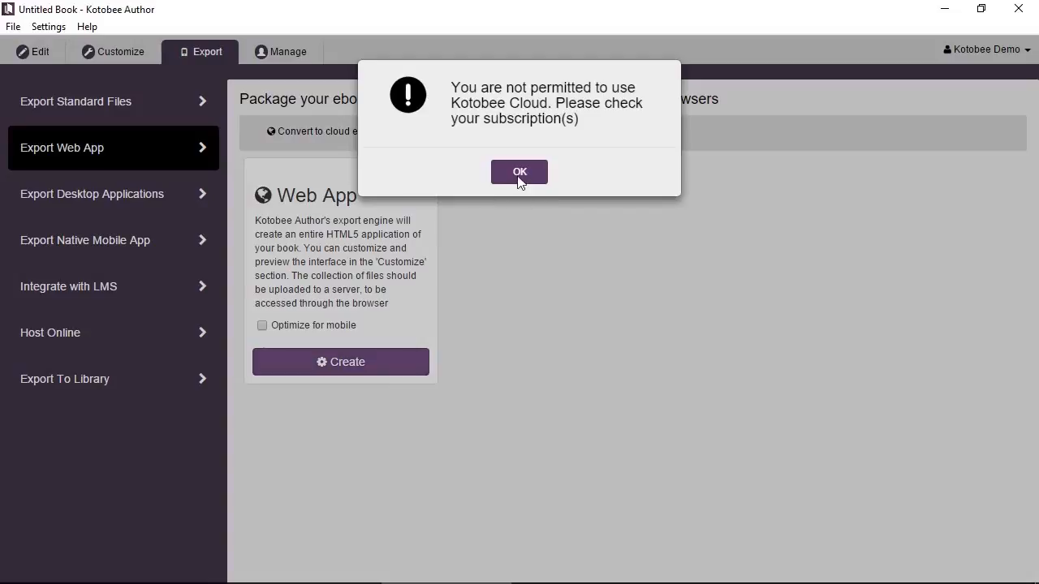
click(520, 172)
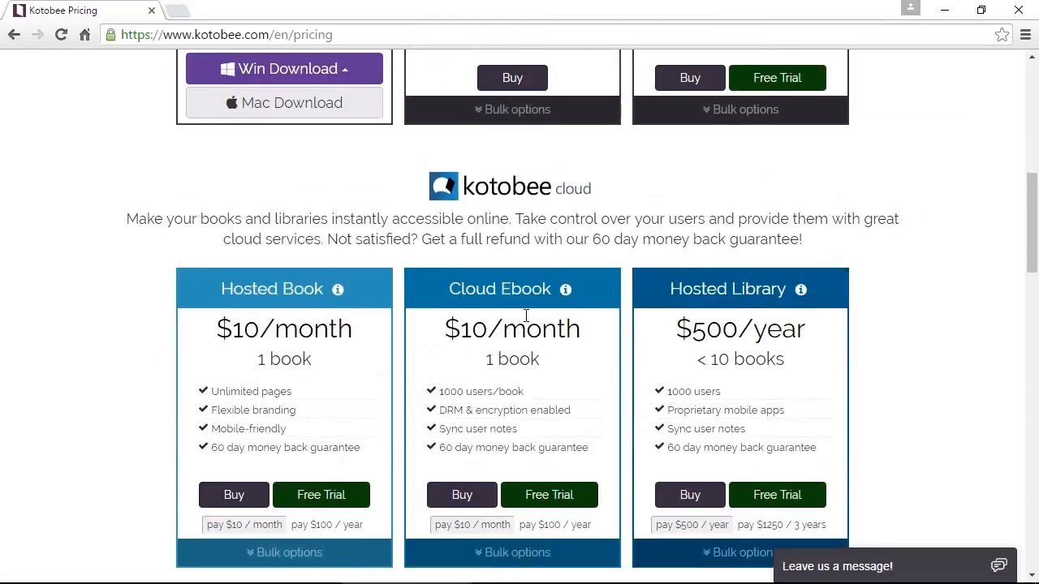
mouse_move(462, 495)
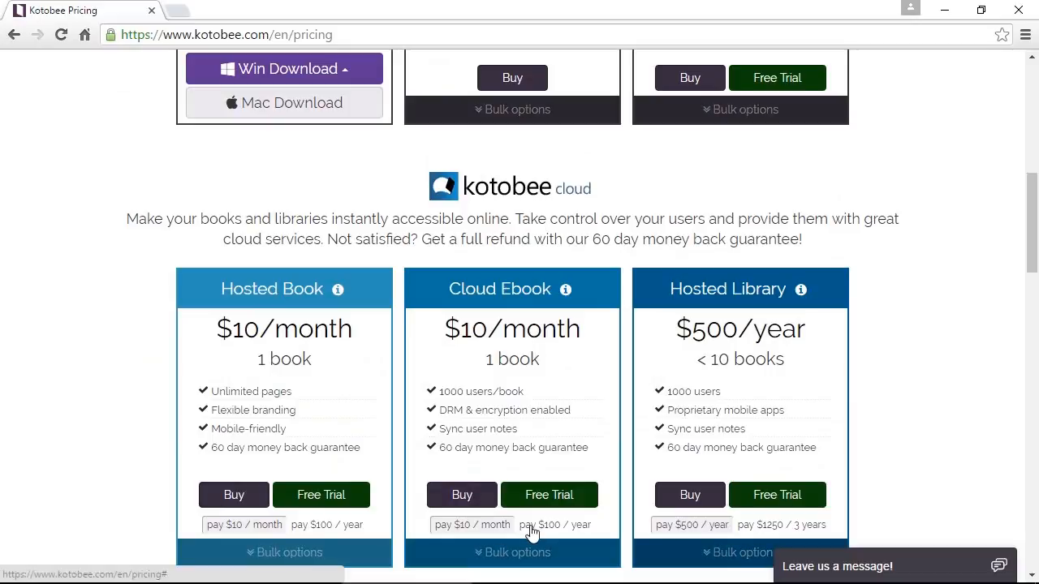
mouse_move(548, 495)
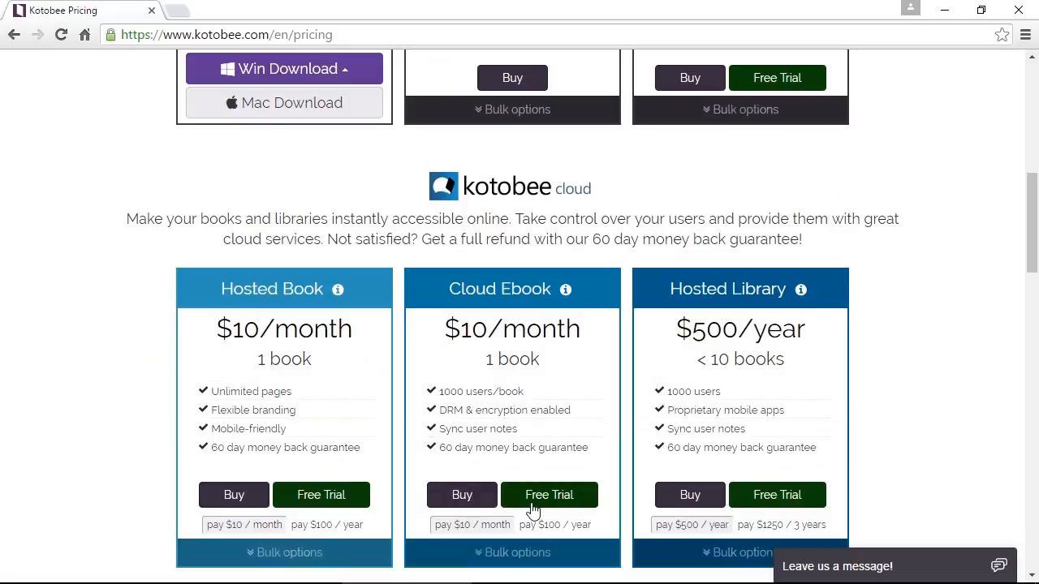
click(548, 494)
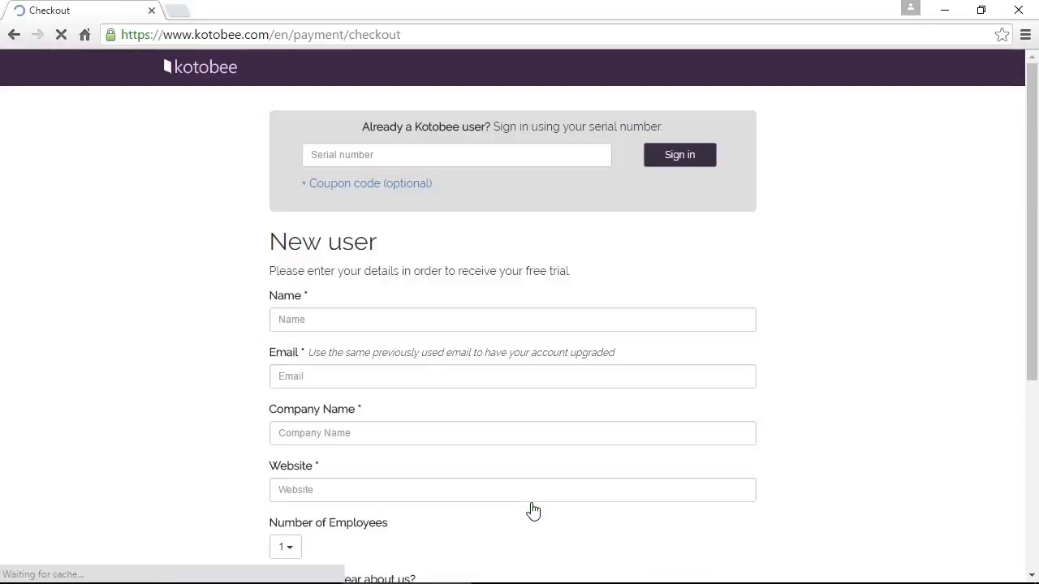
click(456, 154)
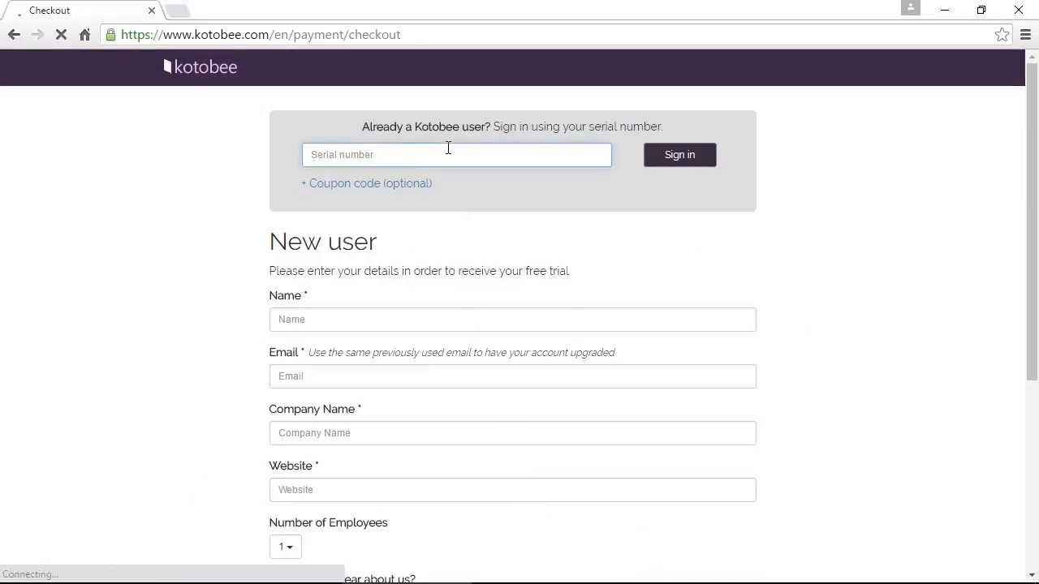
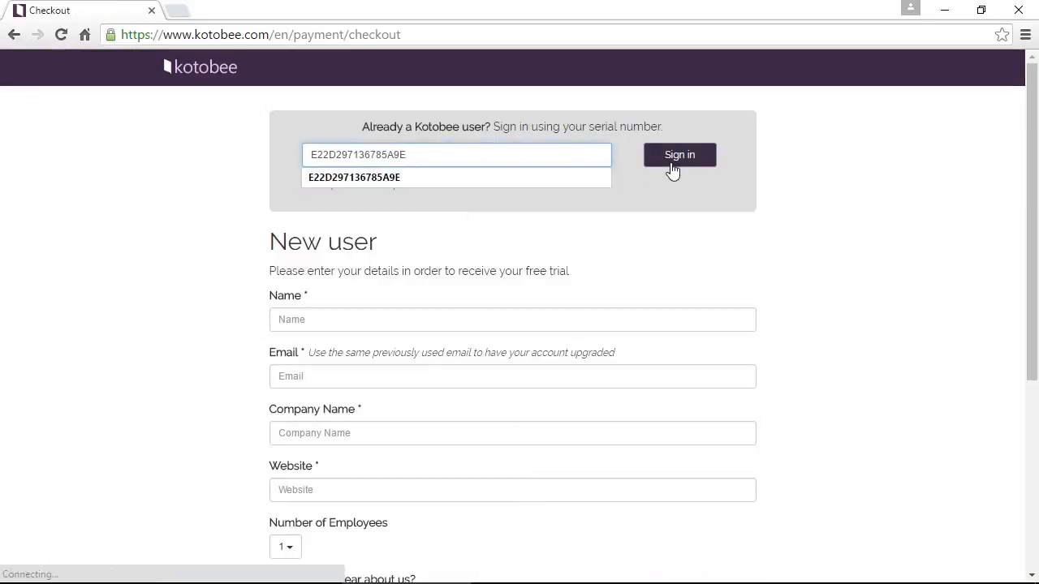
click(679, 154)
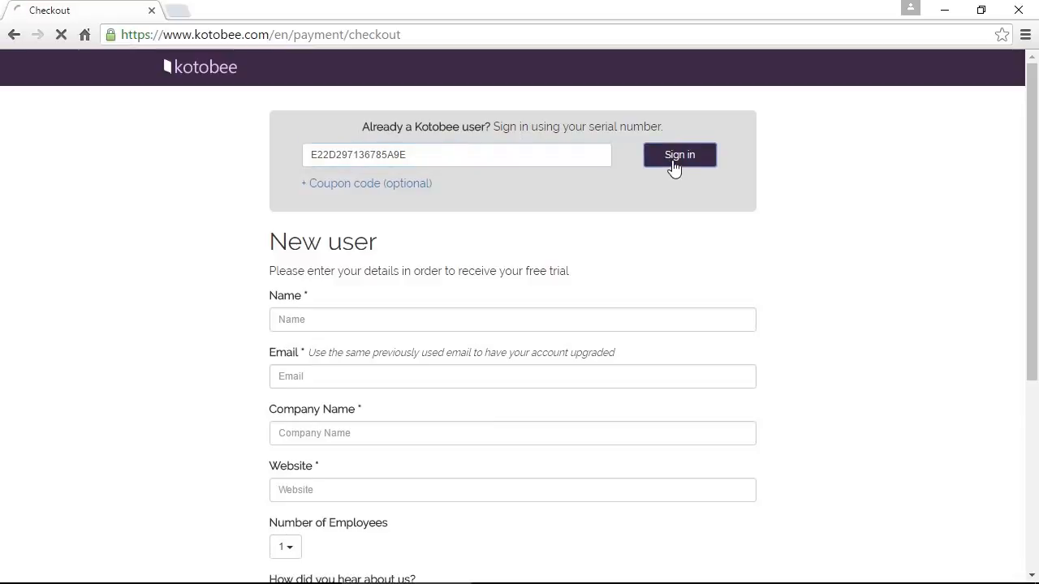
click(679, 154)
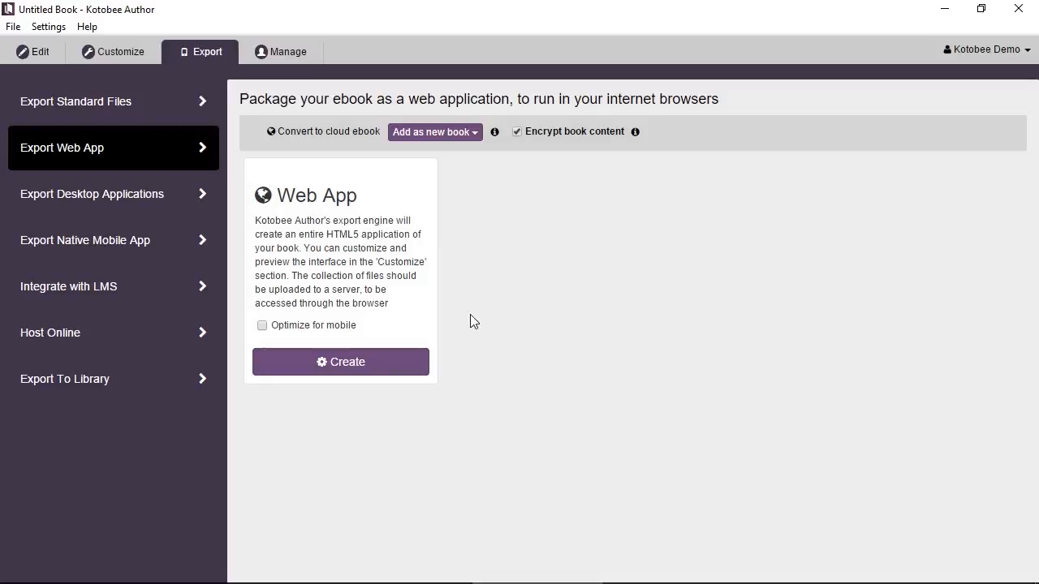
click(340, 362)
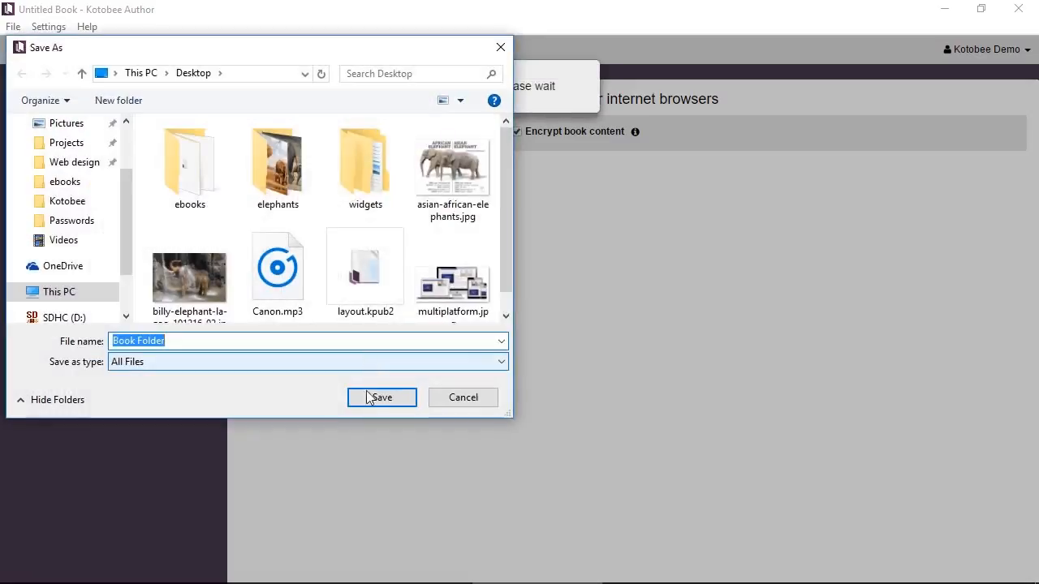
- Save the cloud web app export and acknowledge the export success message
click(382, 397)
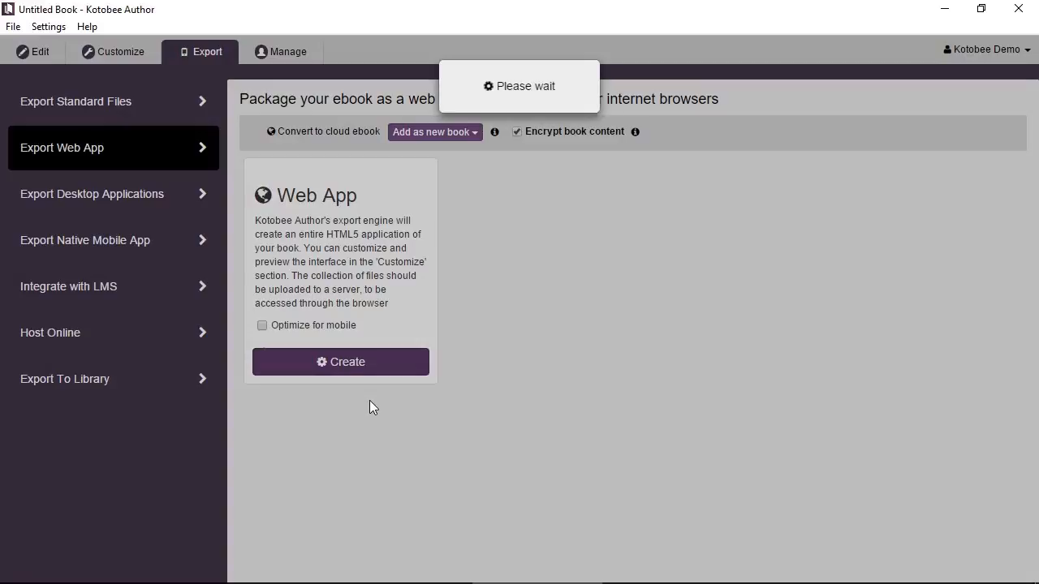
click(340, 361)
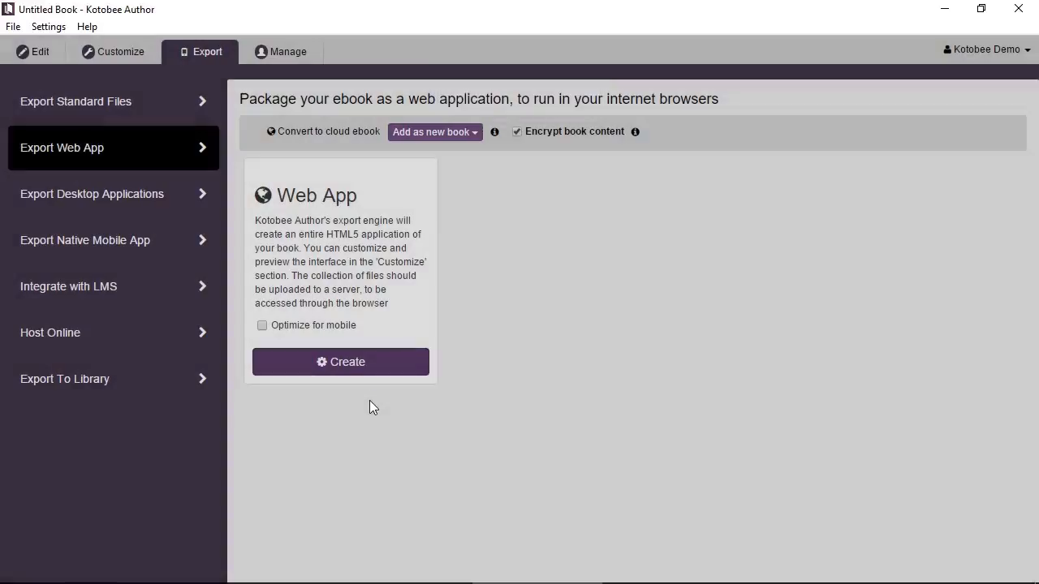
click(340, 361)
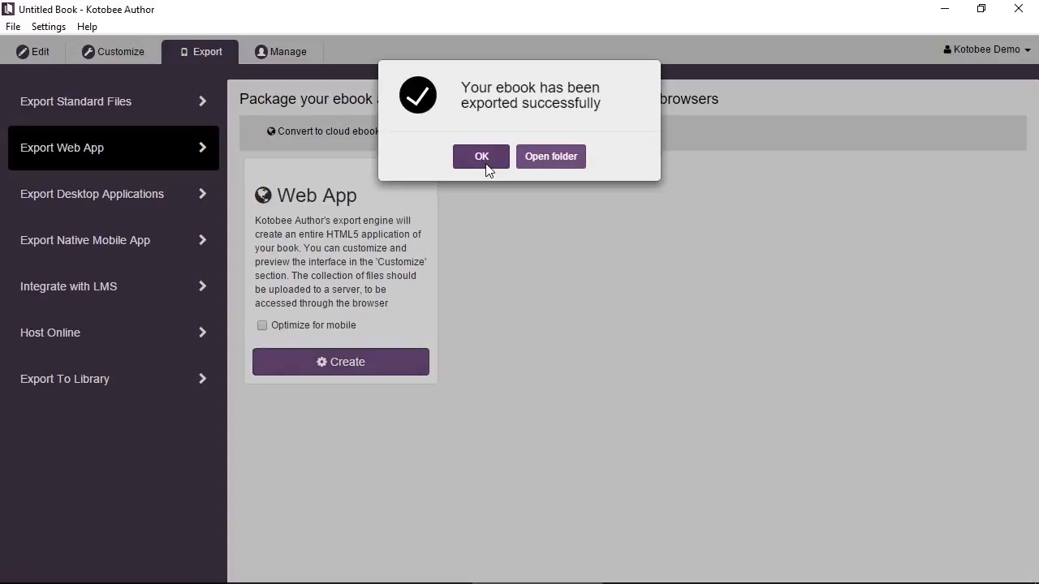
click(481, 156)
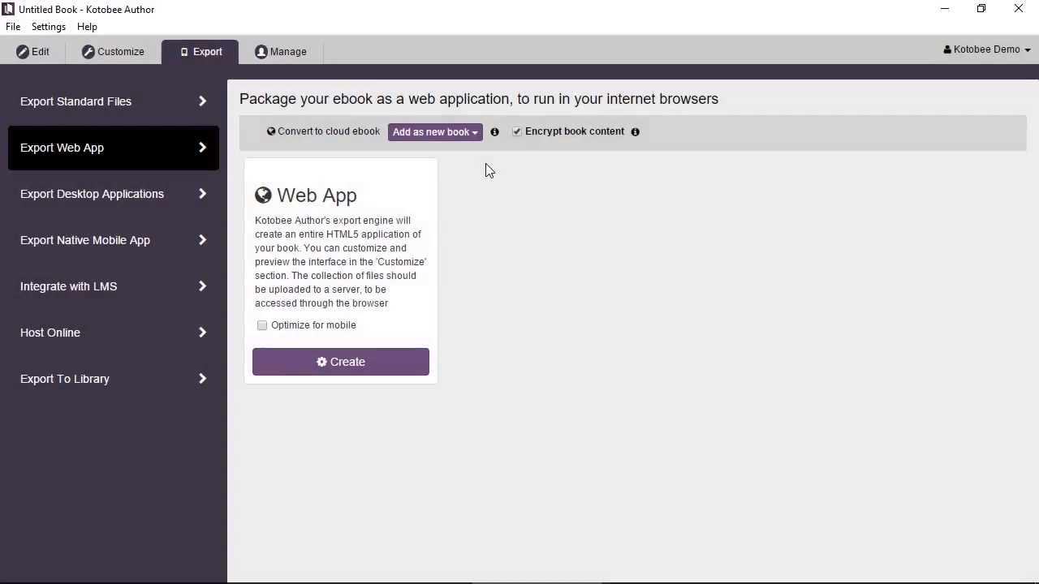
click(288, 51)
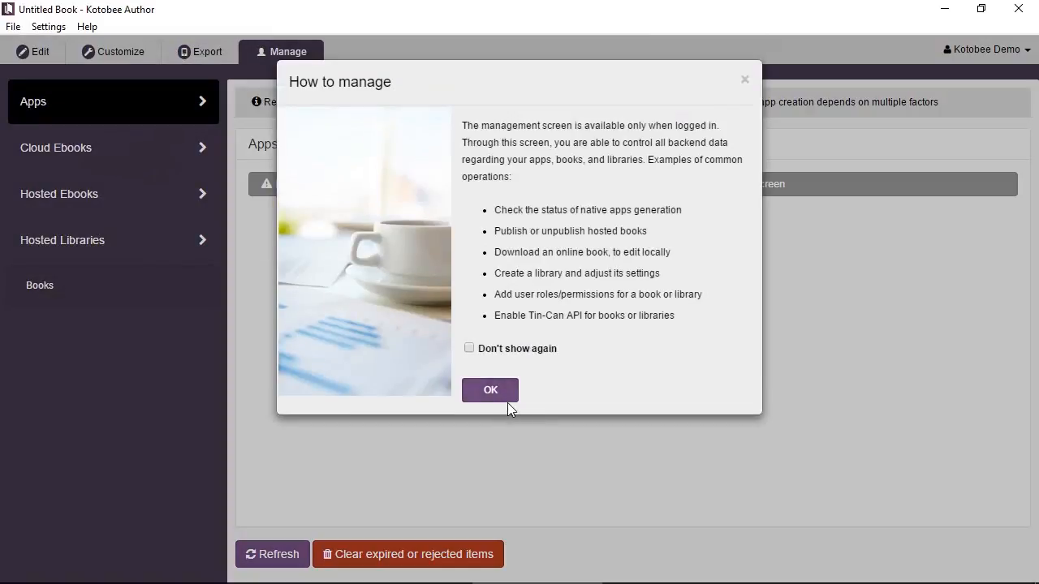
- Dismiss the How to manage introduction to reach the cloud ebook listing
click(490, 389)
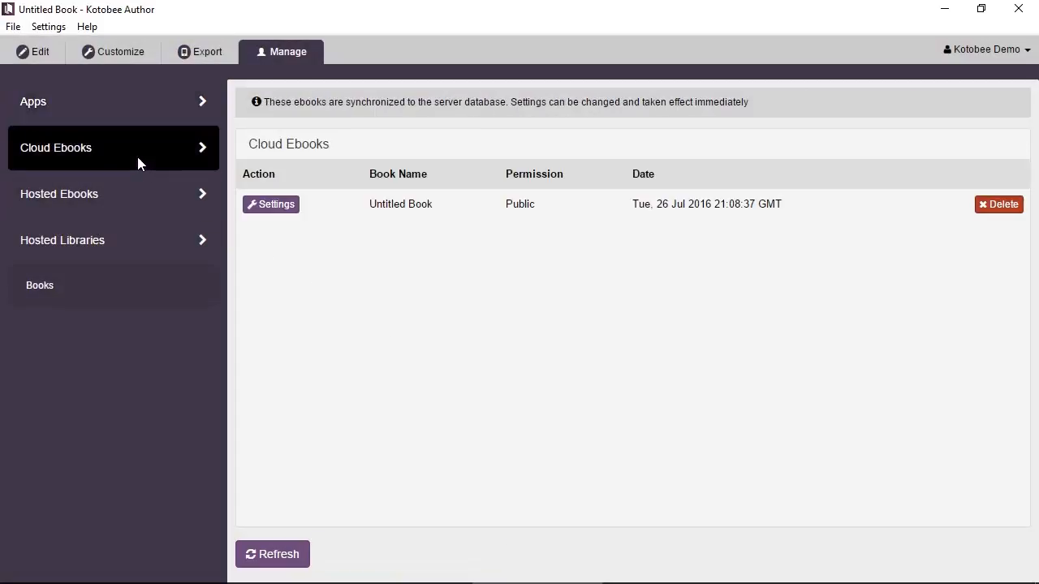
mouse_move(506, 211)
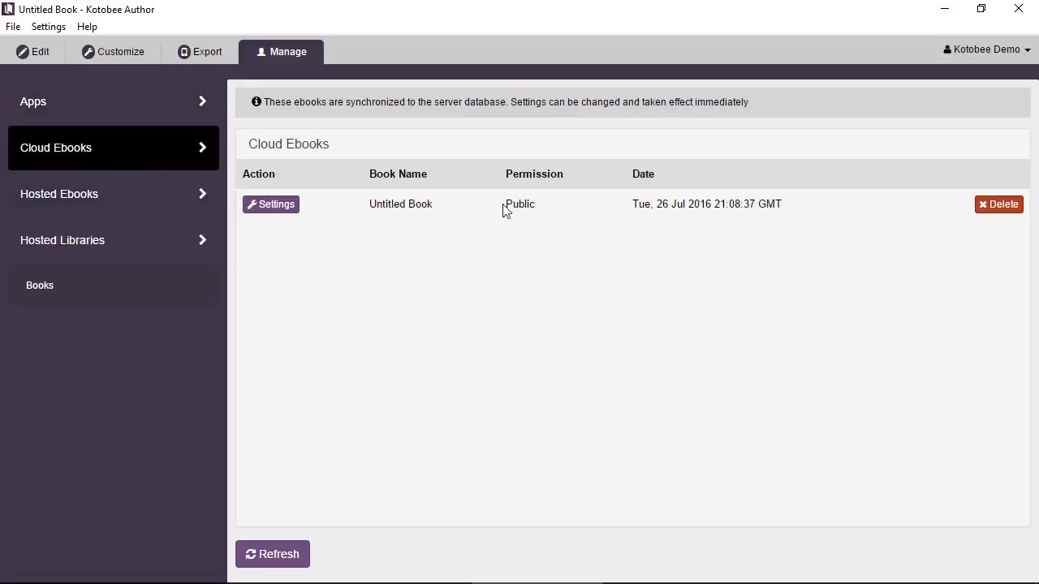
mouse_move(370, 200)
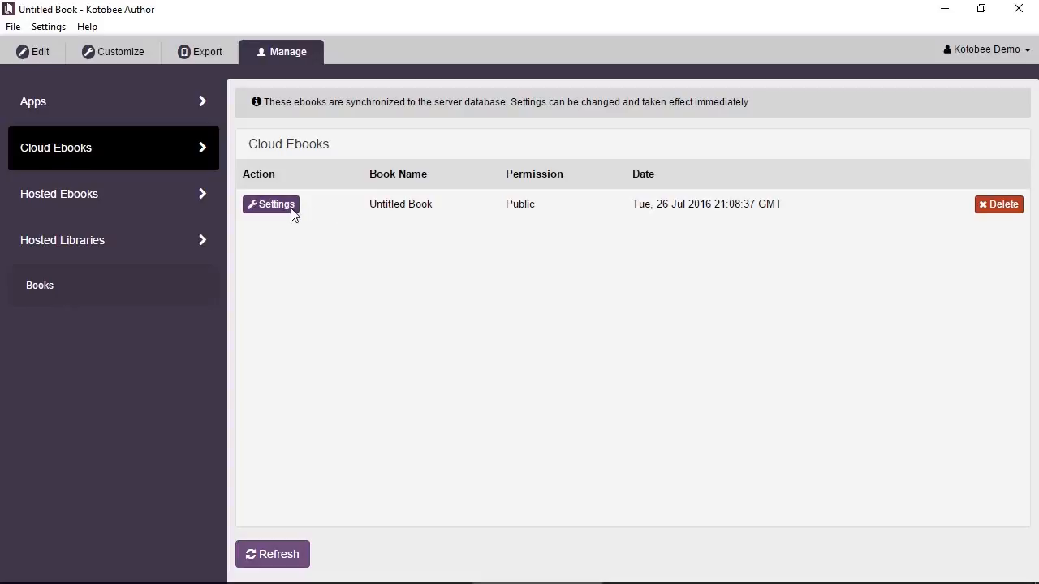
- In Untitled Book's settings, choose Private and tick annotation sync and self-registration
click(272, 204)
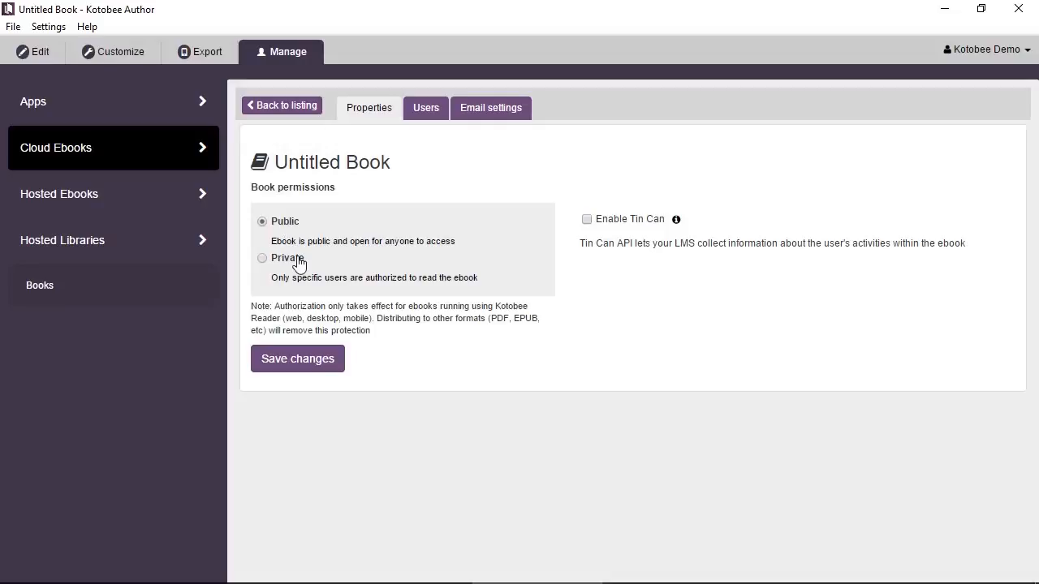
click(262, 257)
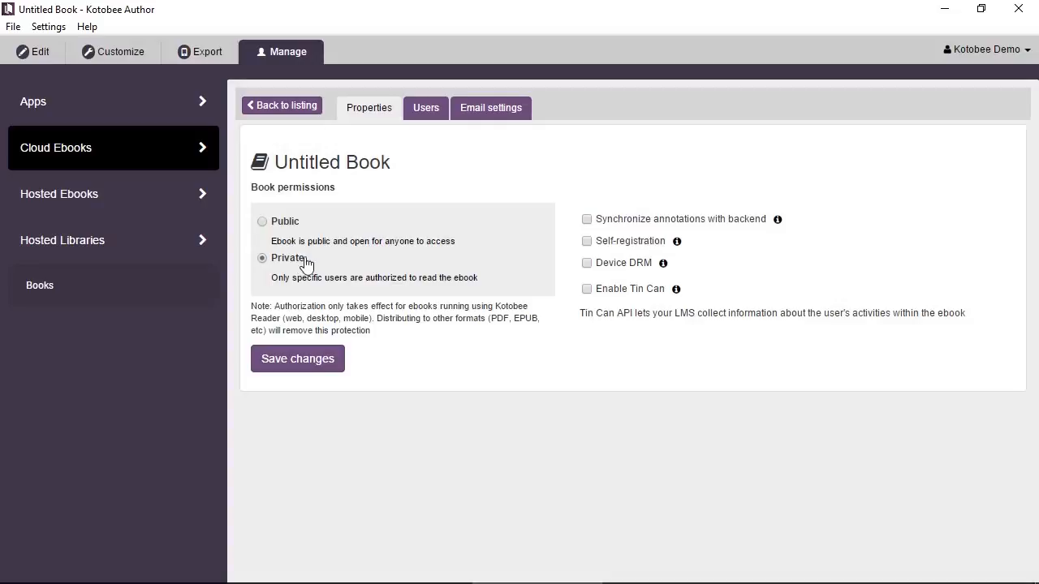
mouse_move(558, 256)
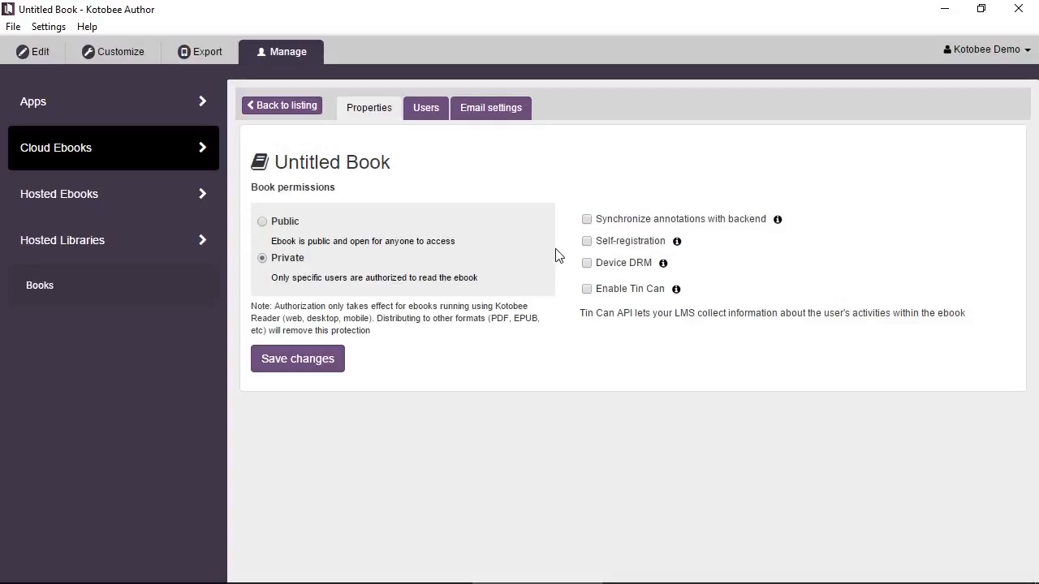
mouse_move(618, 231)
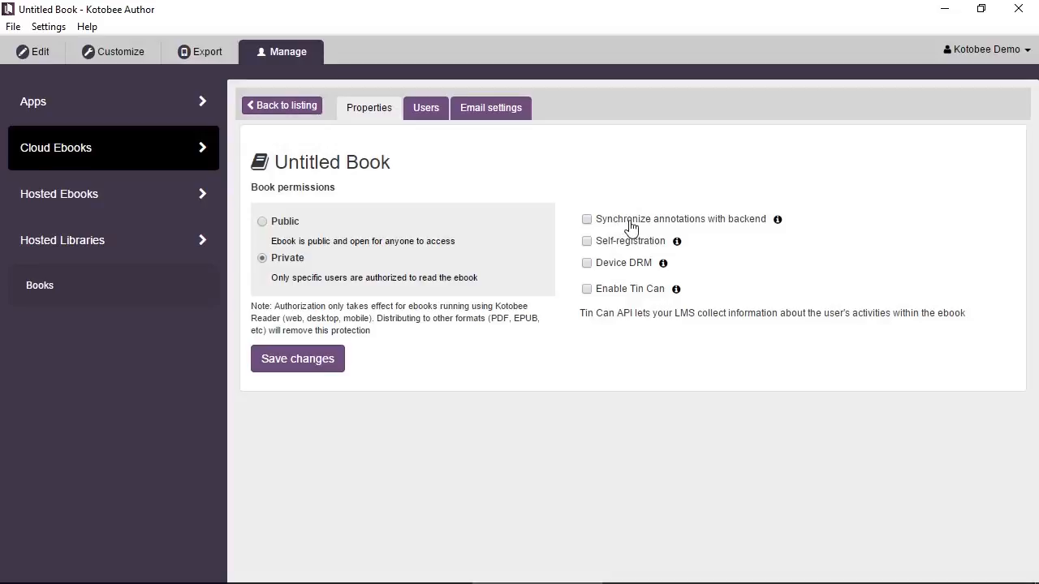
mouse_move(660, 228)
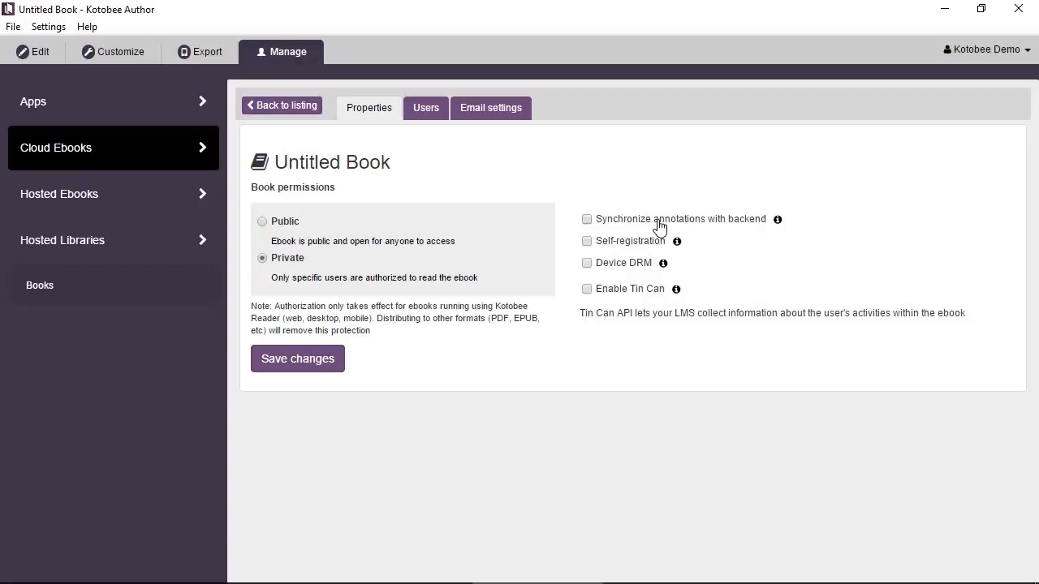
mouse_move(653, 228)
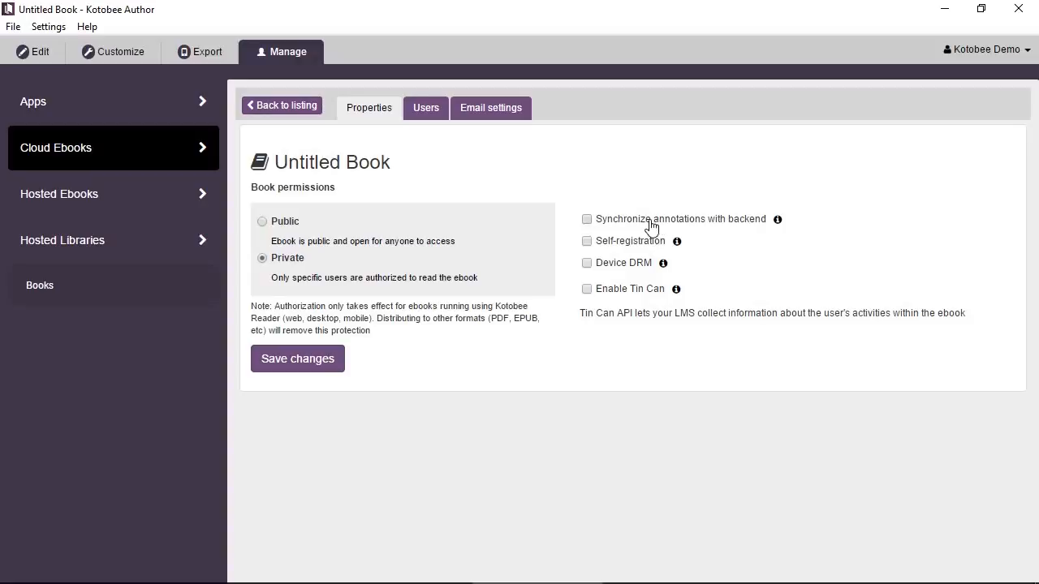
click(586, 219)
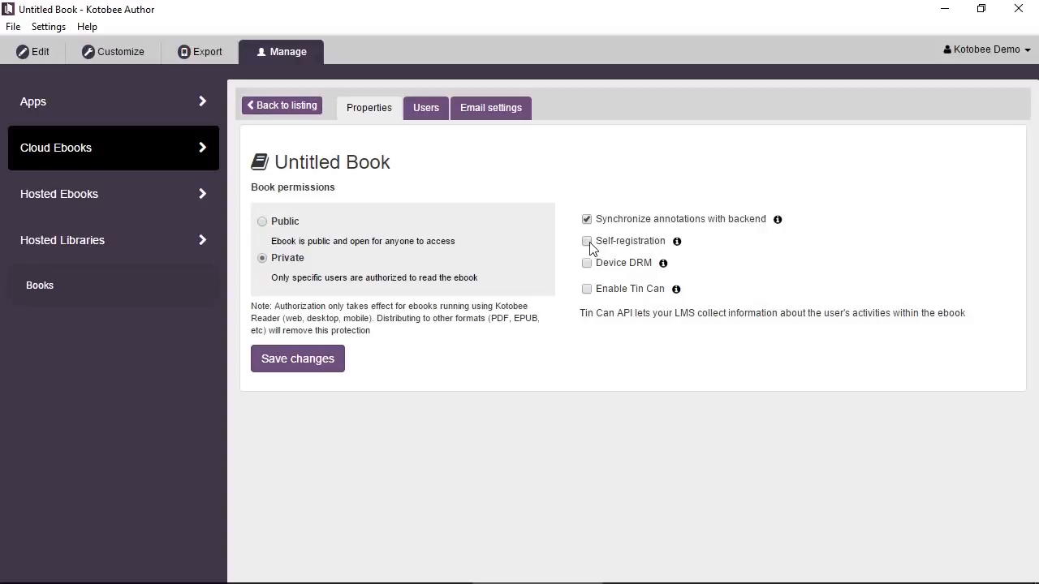
click(586, 240)
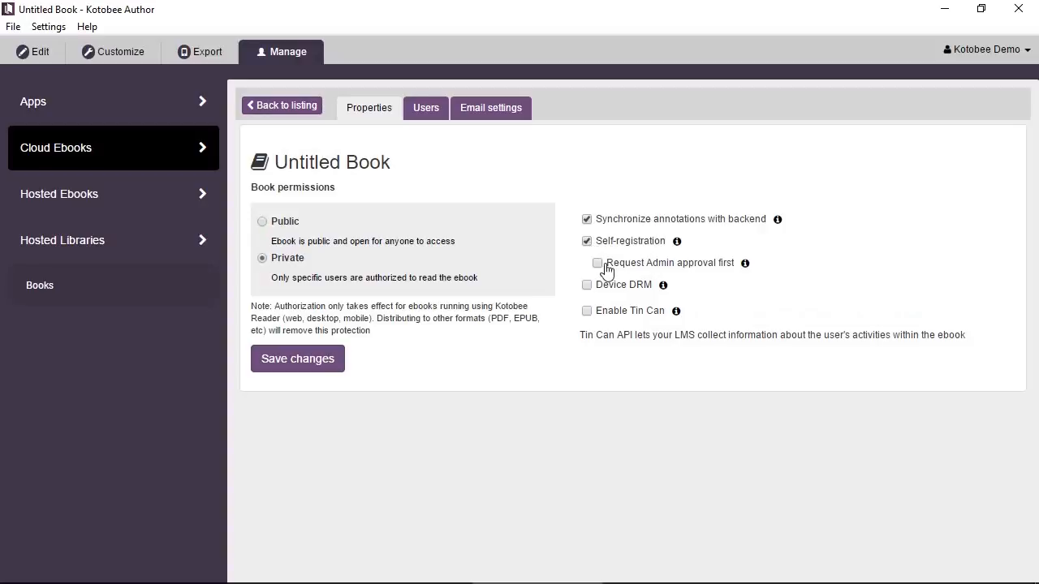
mouse_move(611, 272)
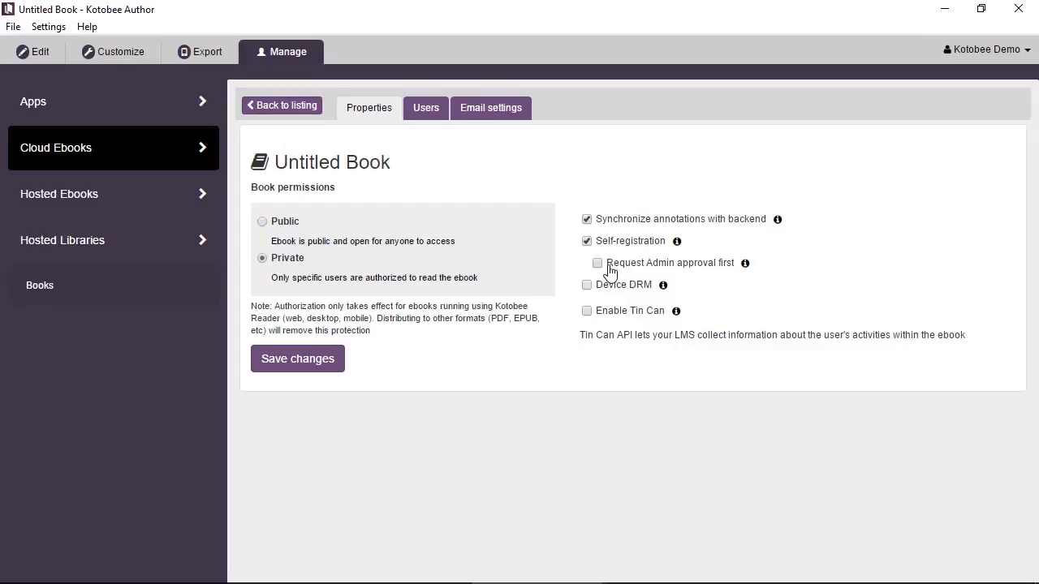
mouse_move(604, 269)
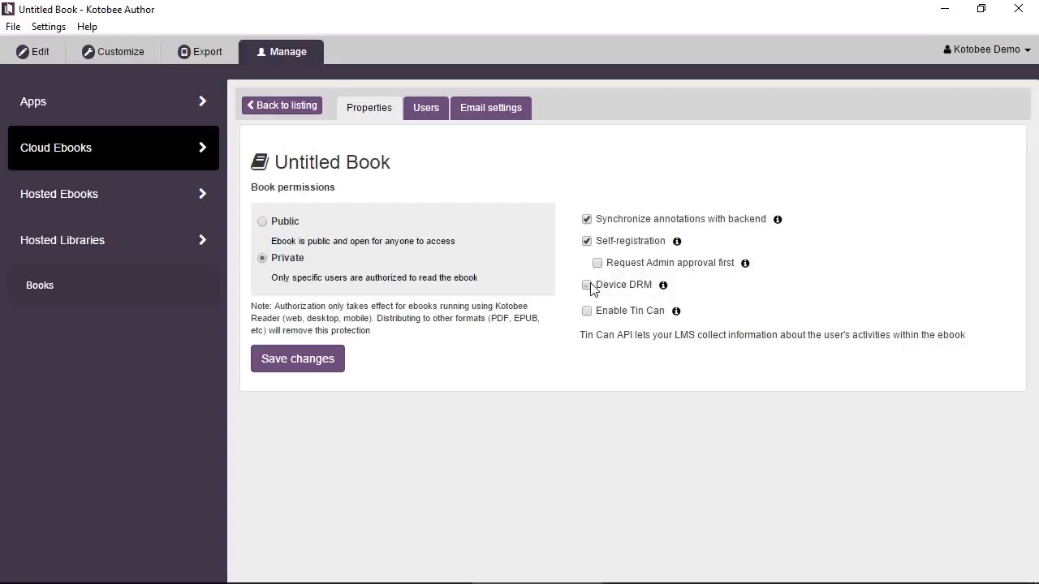
- Enable Device DRM limited to 3 devices per user
click(587, 285)
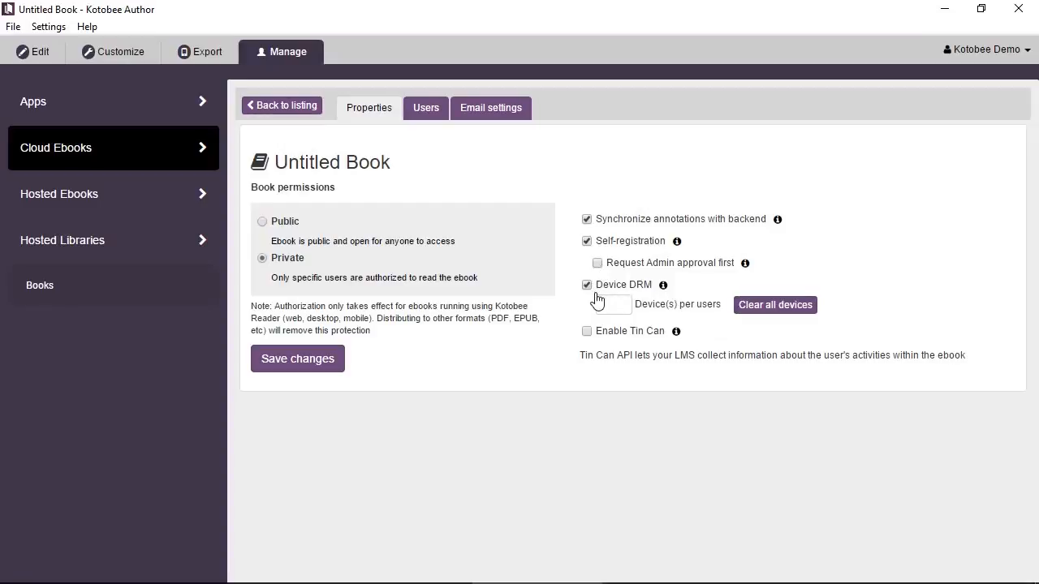
text(3)
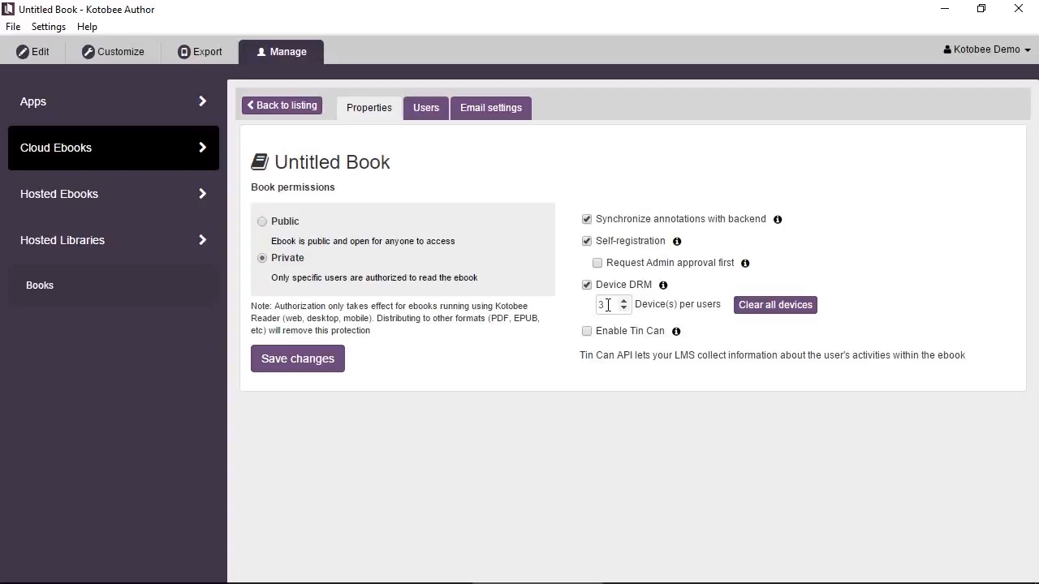
mouse_move(609, 306)
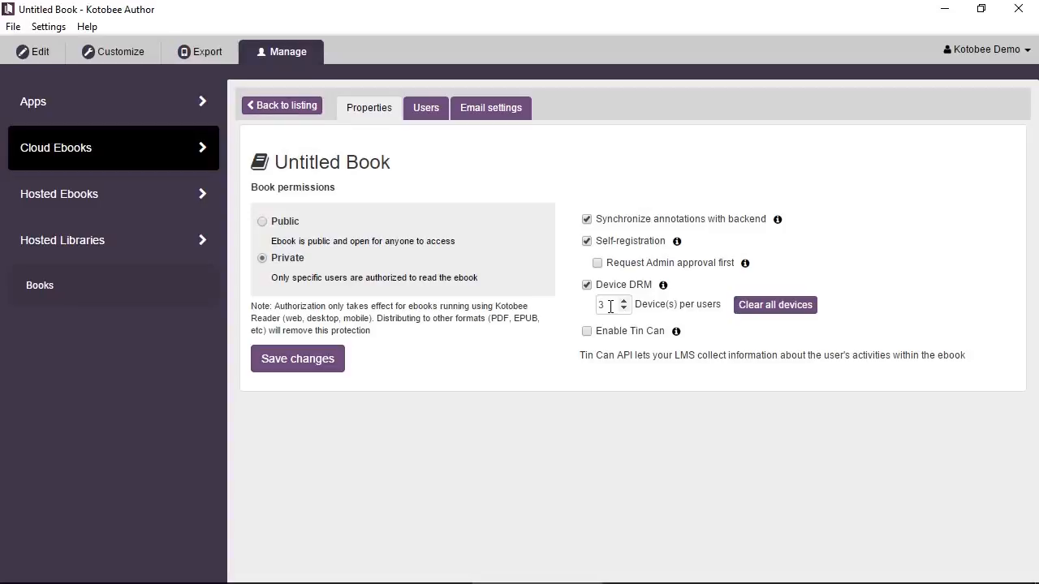
mouse_move(755, 328)
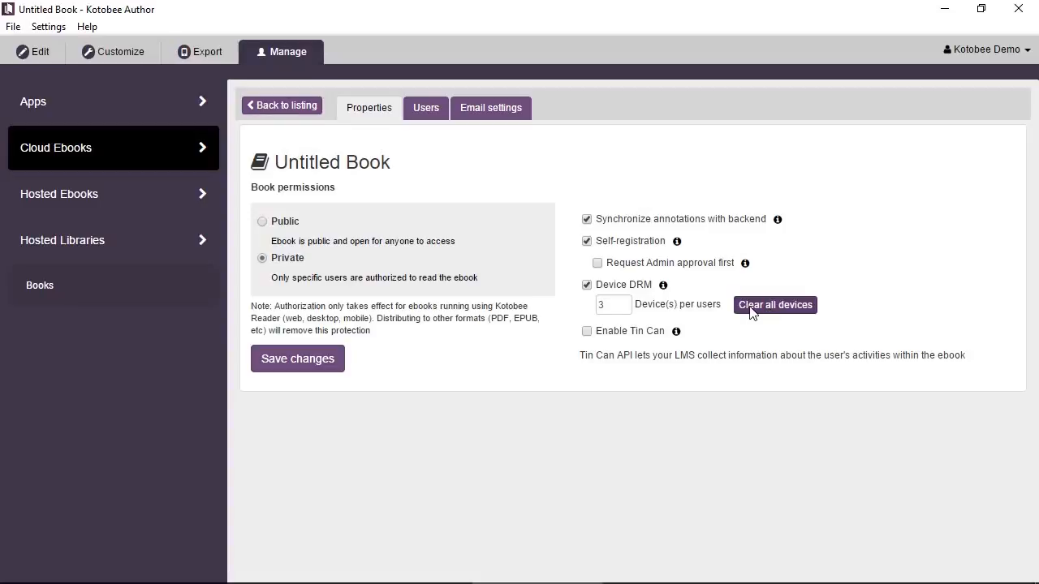
mouse_move(655, 340)
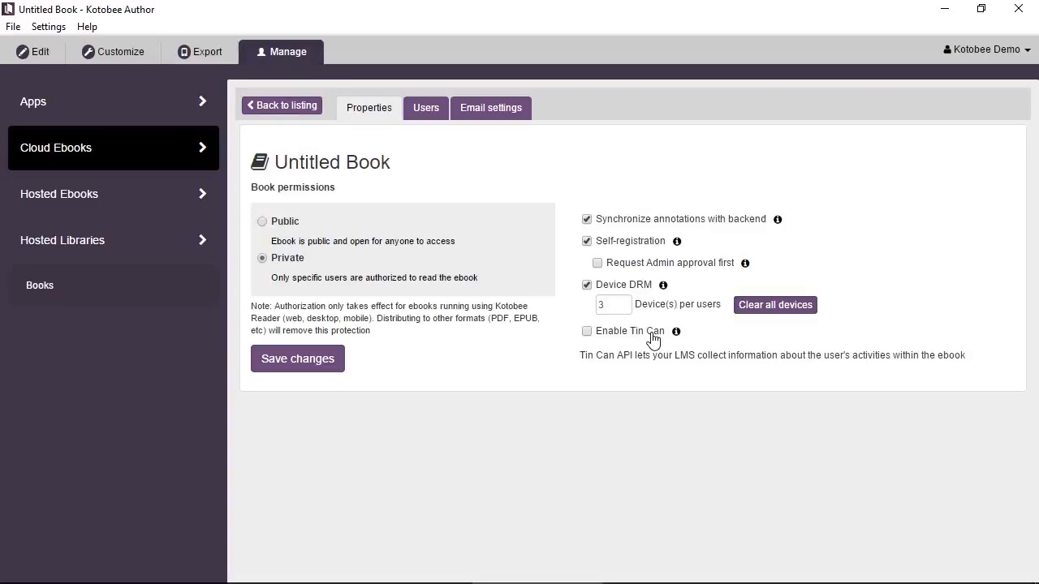
- Enable Tin Can tracking and view the ebook's empty registered users list
click(587, 331)
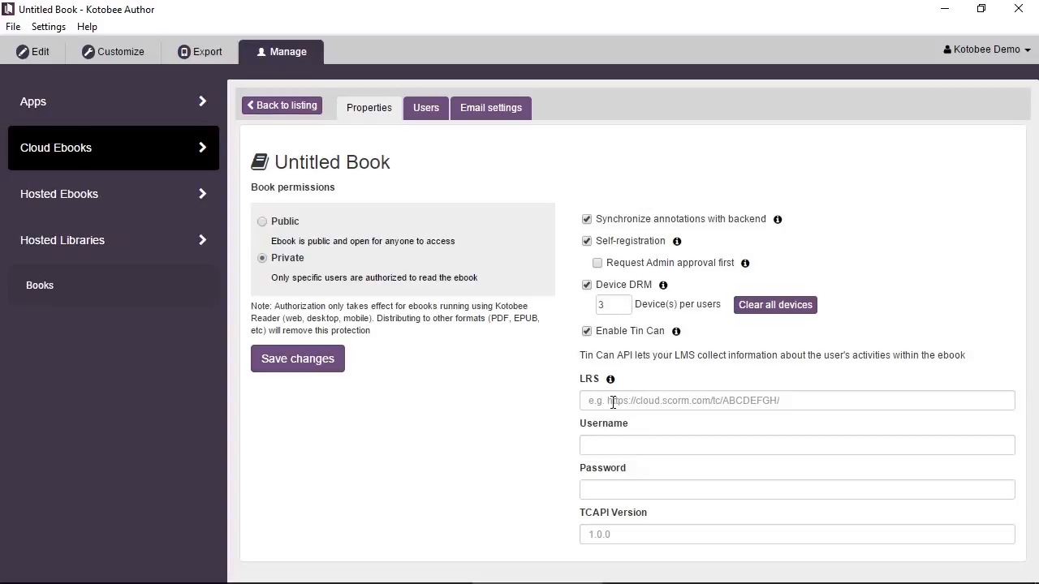
mouse_move(577, 380)
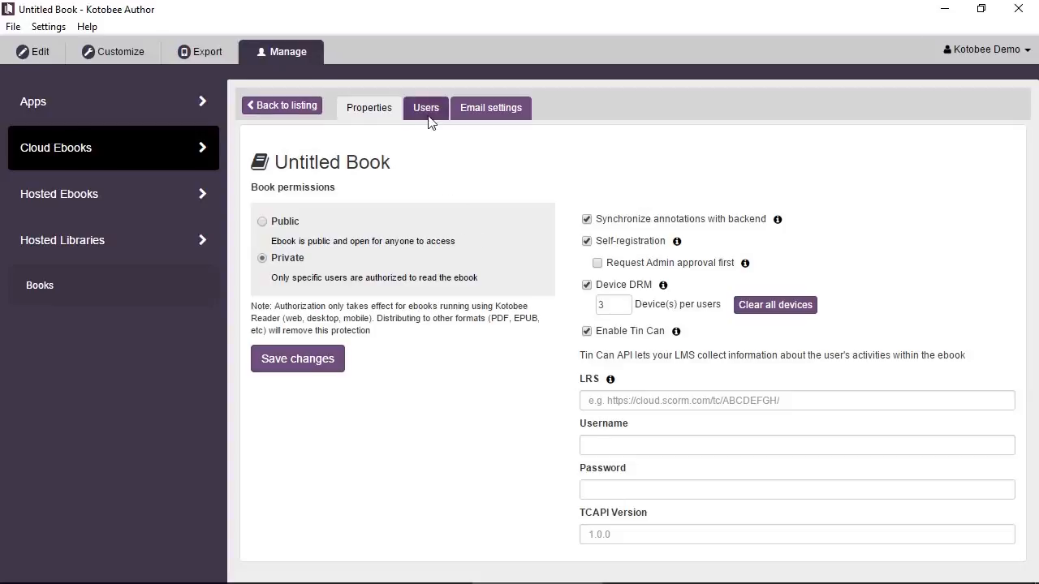
click(426, 107)
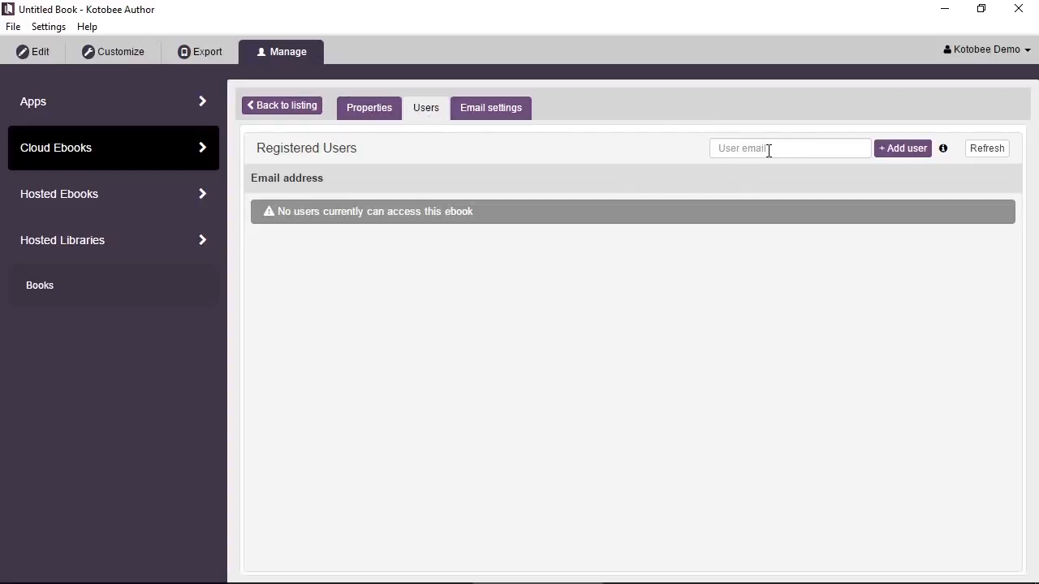
- Add a user with the email 'sup' and activate their access
click(789, 148)
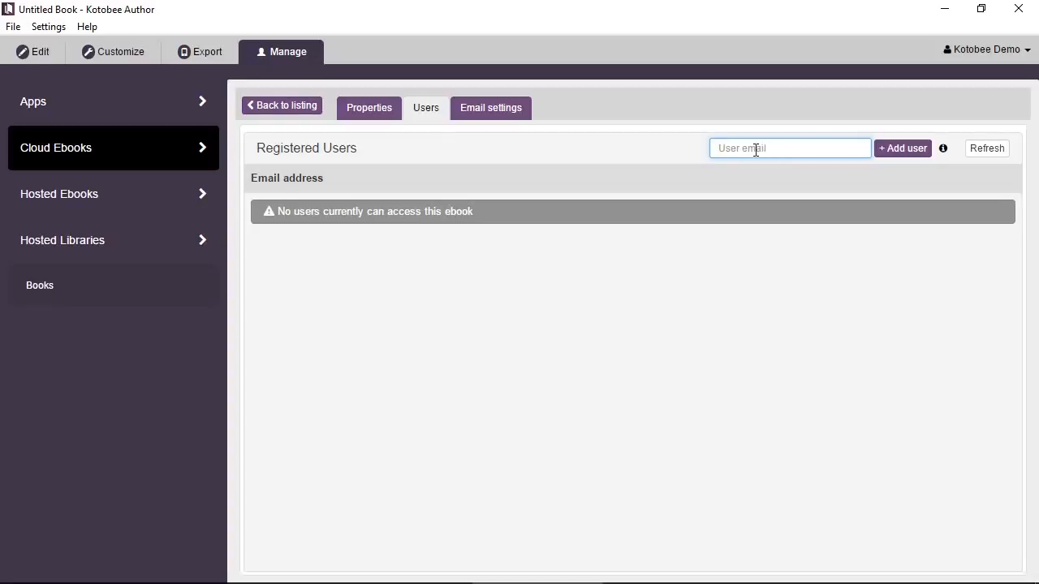
mouse_move(682, 156)
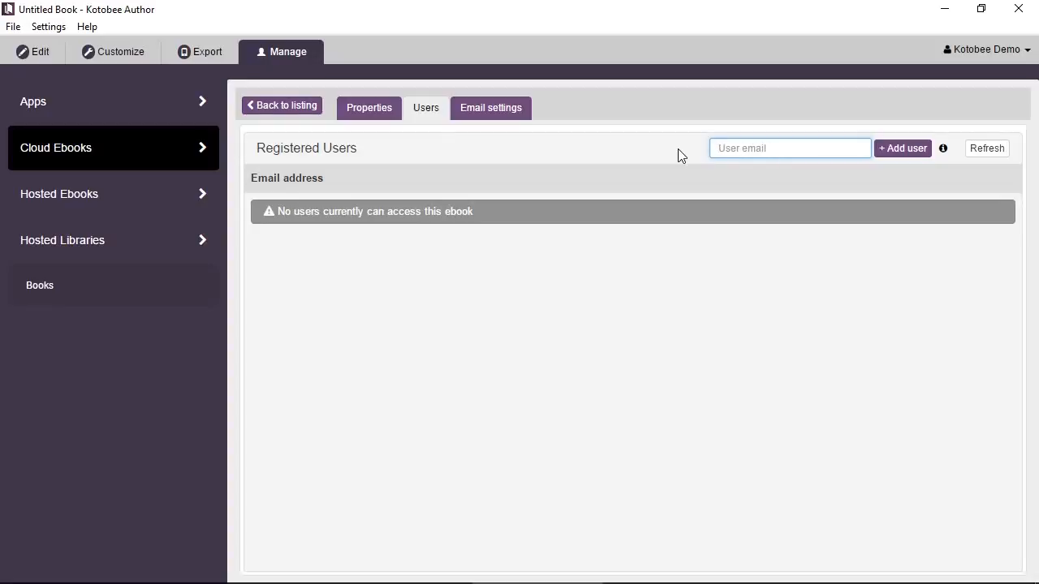
click(789, 147)
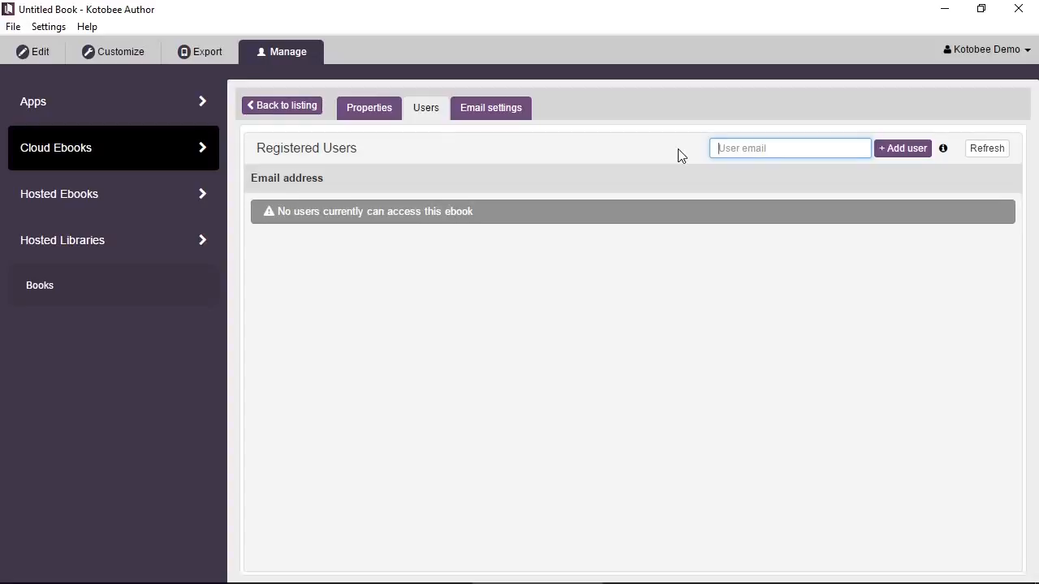
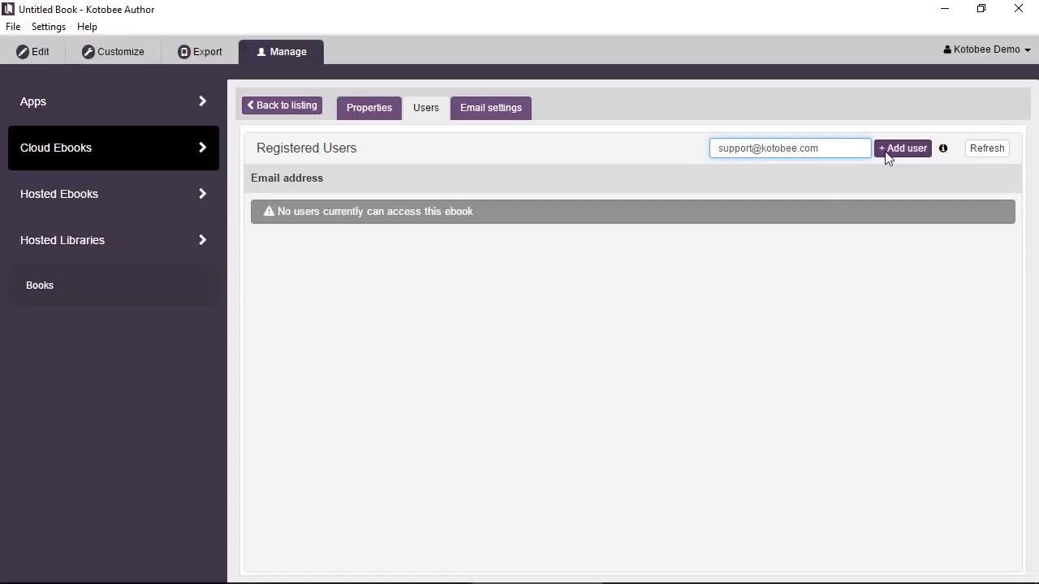
click(903, 149)
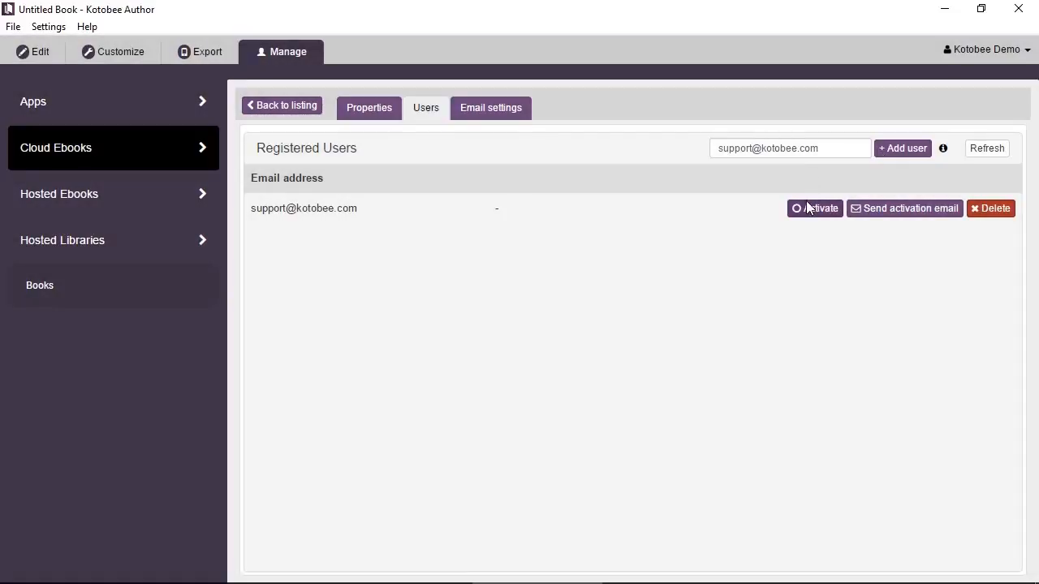
mouse_move(892, 222)
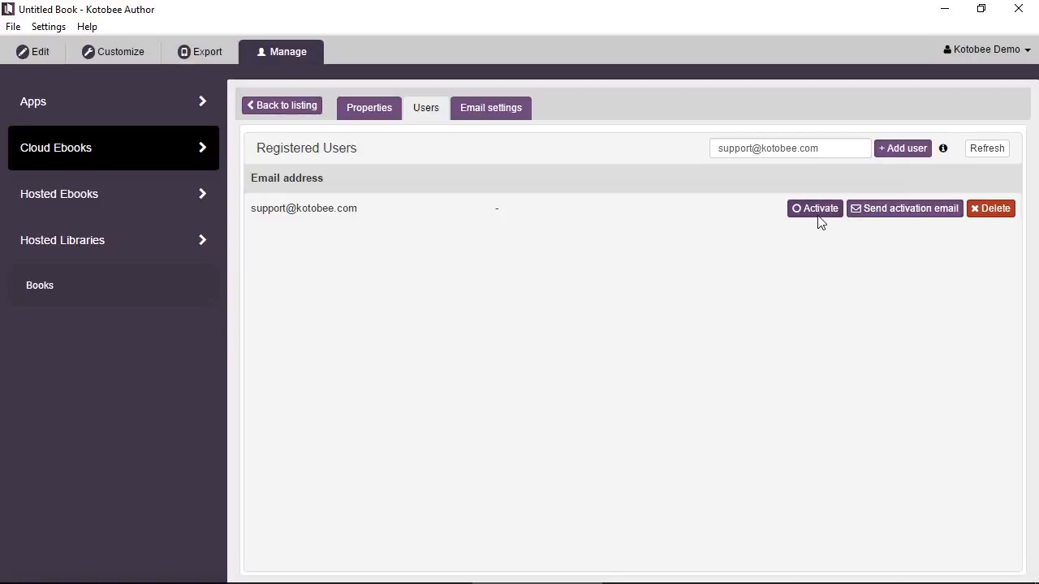
mouse_move(834, 217)
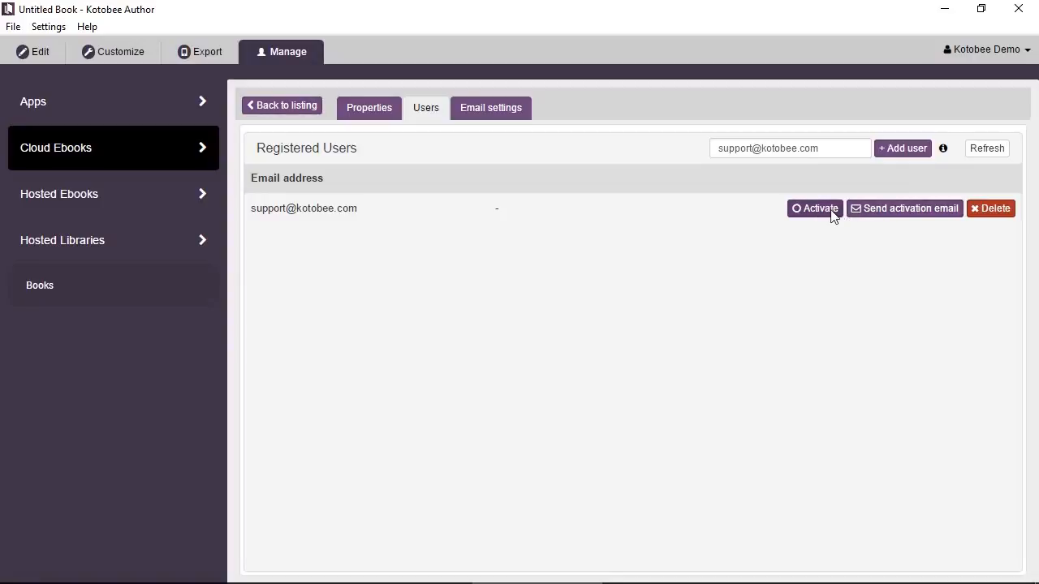
click(816, 208)
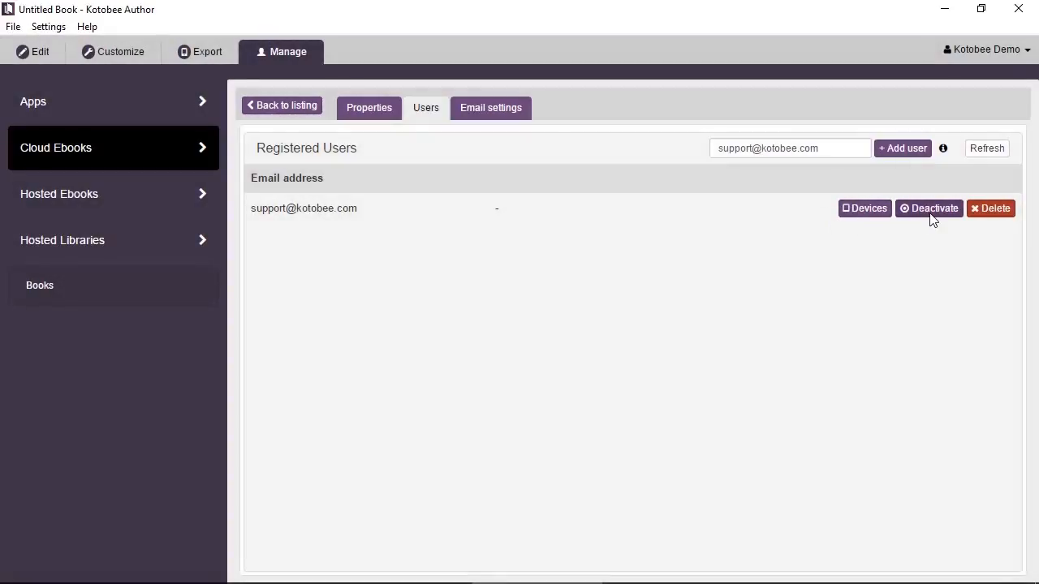
mouse_move(863, 211)
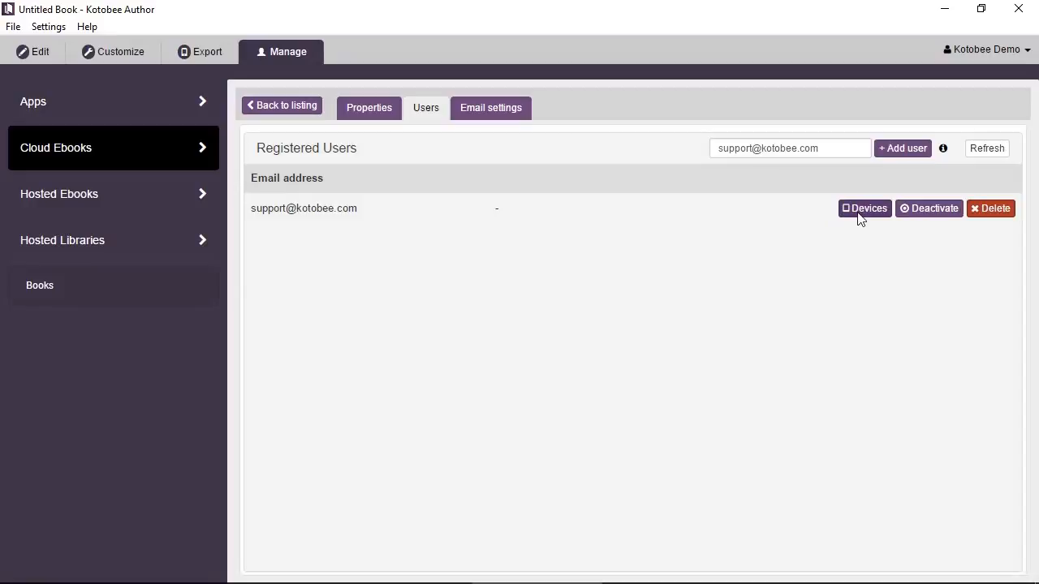
click(864, 208)
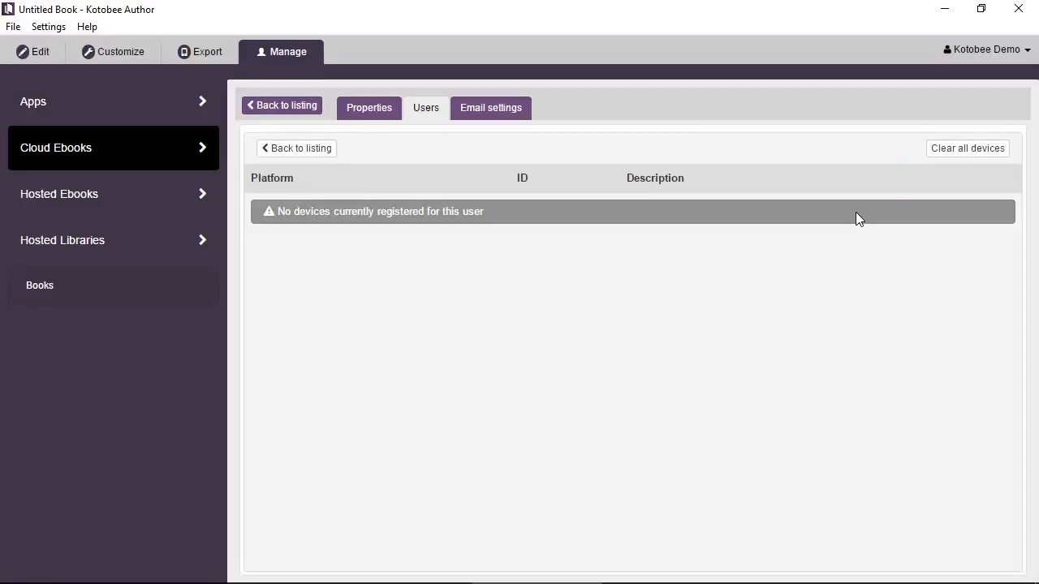
mouse_move(855, 218)
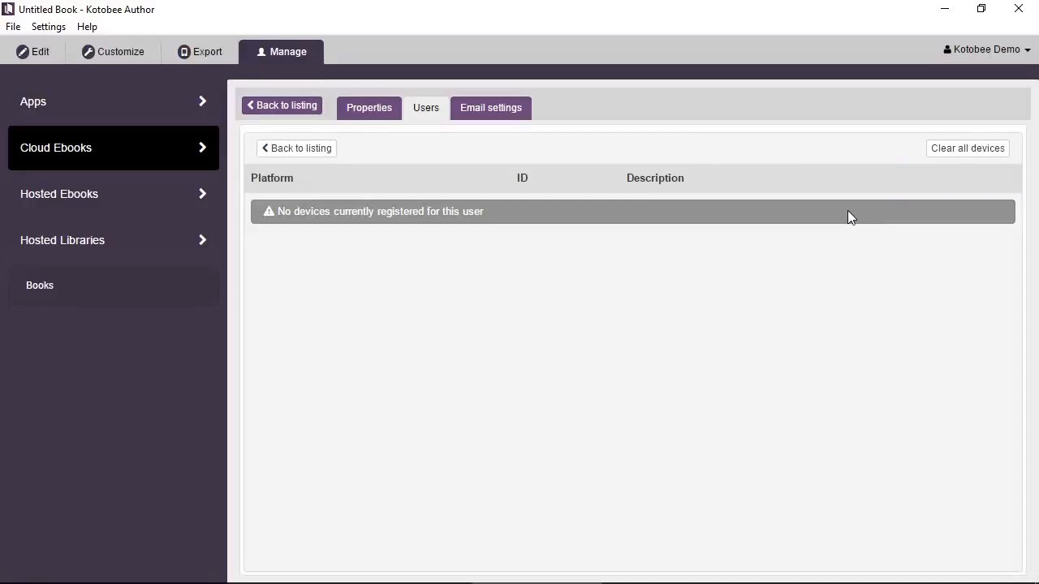
mouse_move(967, 148)
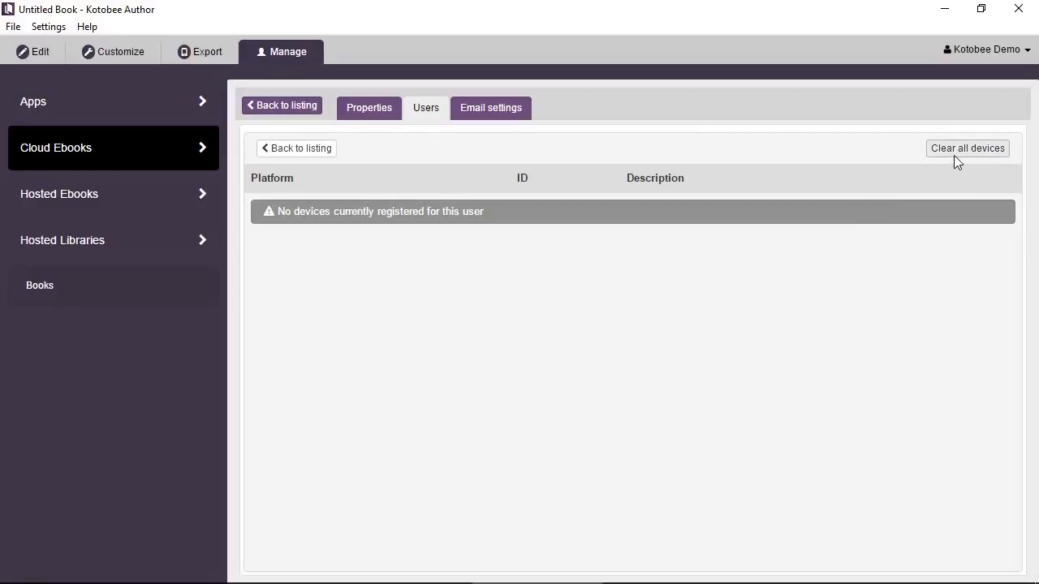
mouse_move(837, 160)
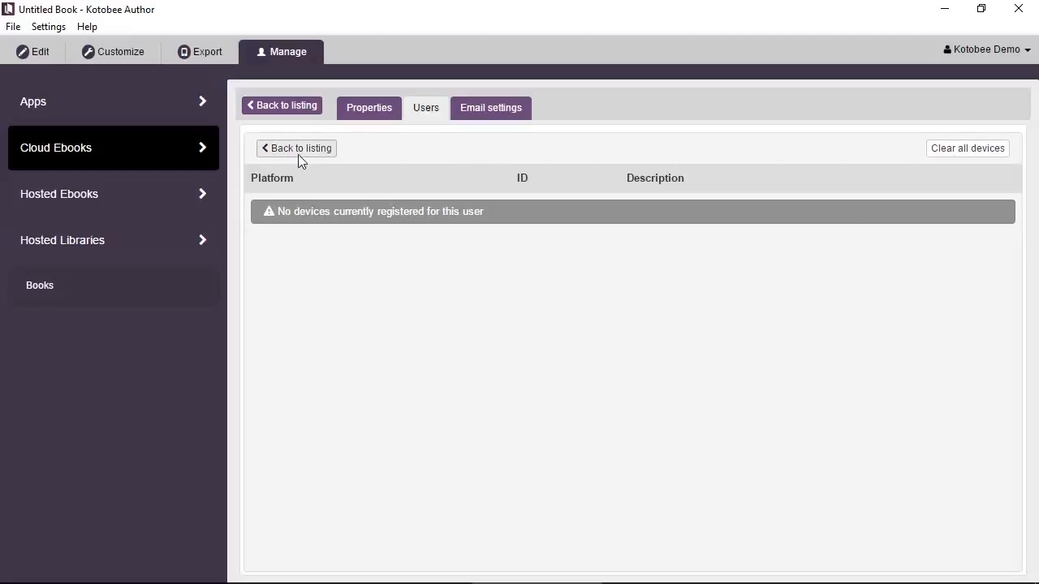
click(296, 148)
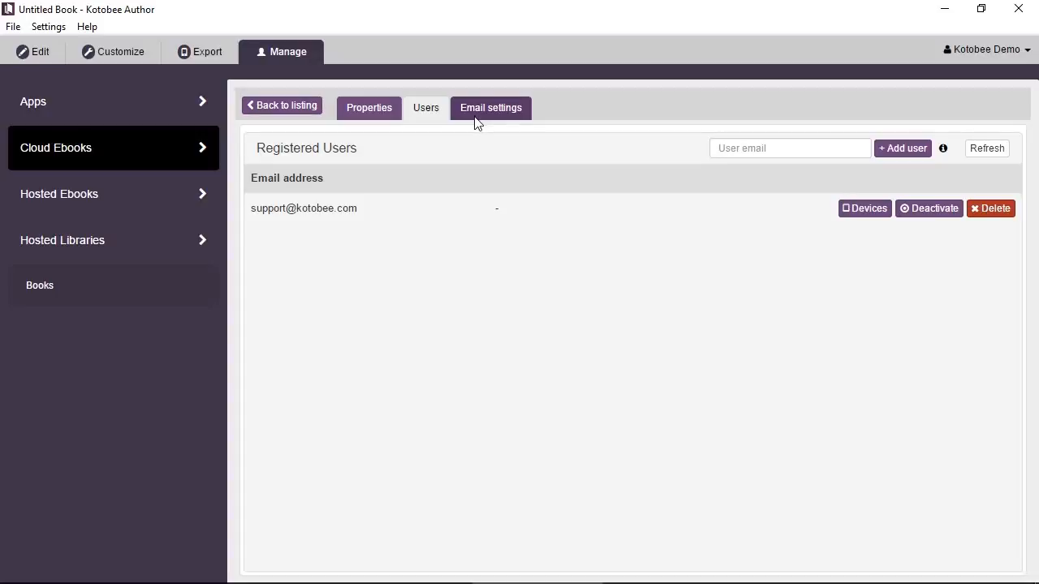
- Show the Email settings tab, browse the Language list, and select the still-empty sender email field
click(490, 107)
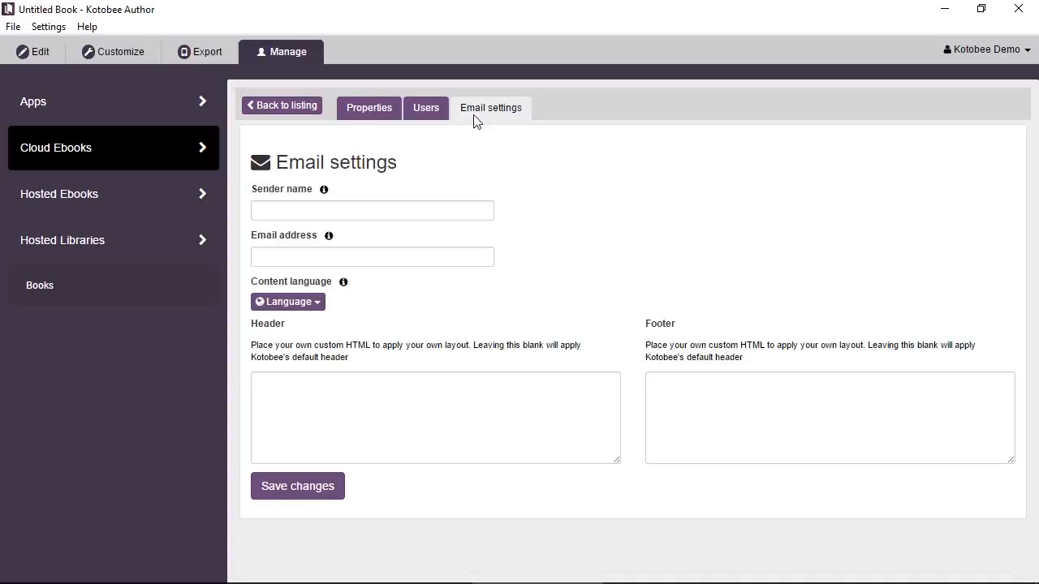
mouse_move(359, 306)
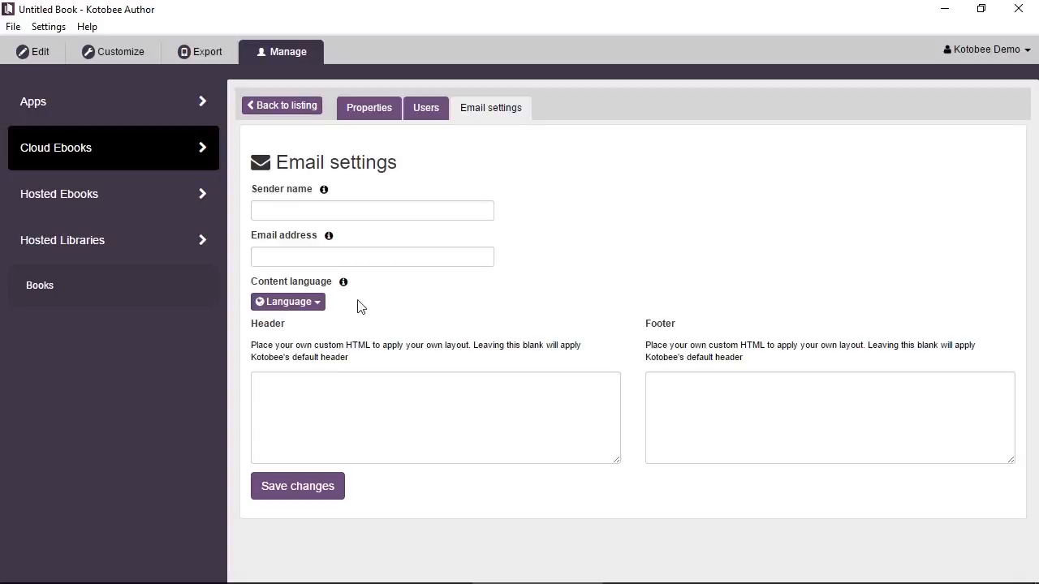
click(288, 301)
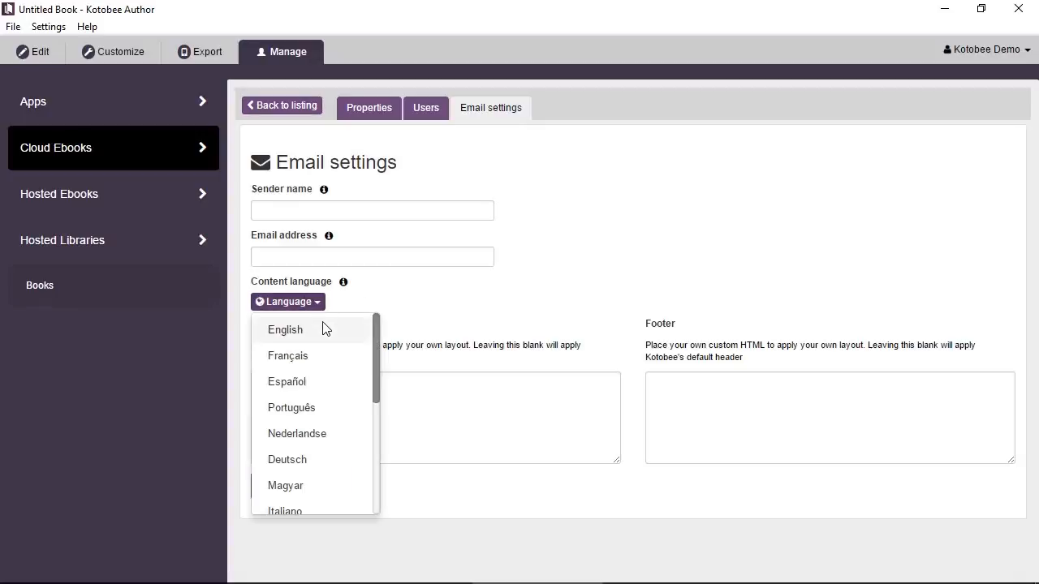
scroll(down, 3)
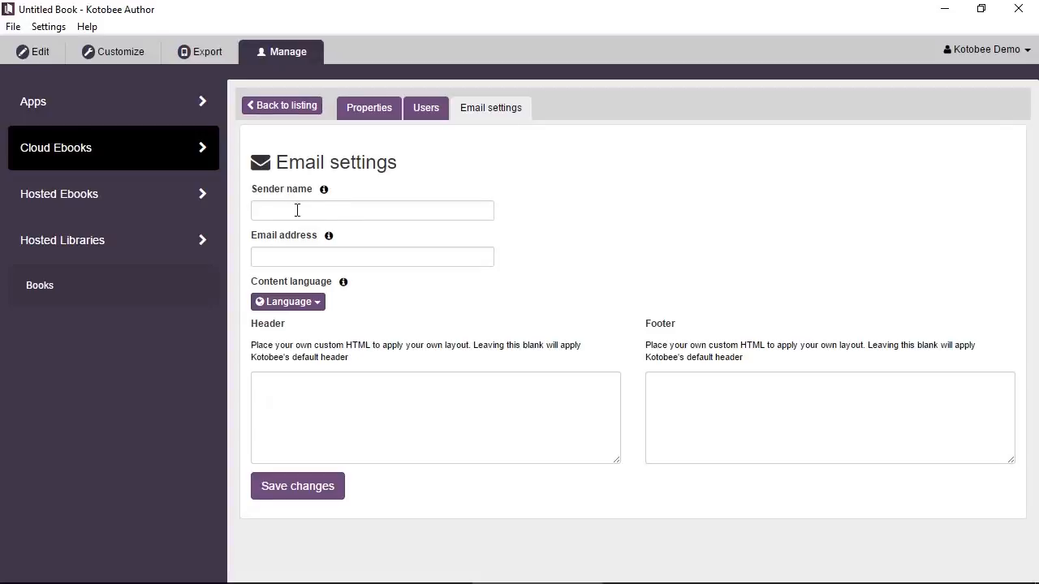
mouse_move(313, 212)
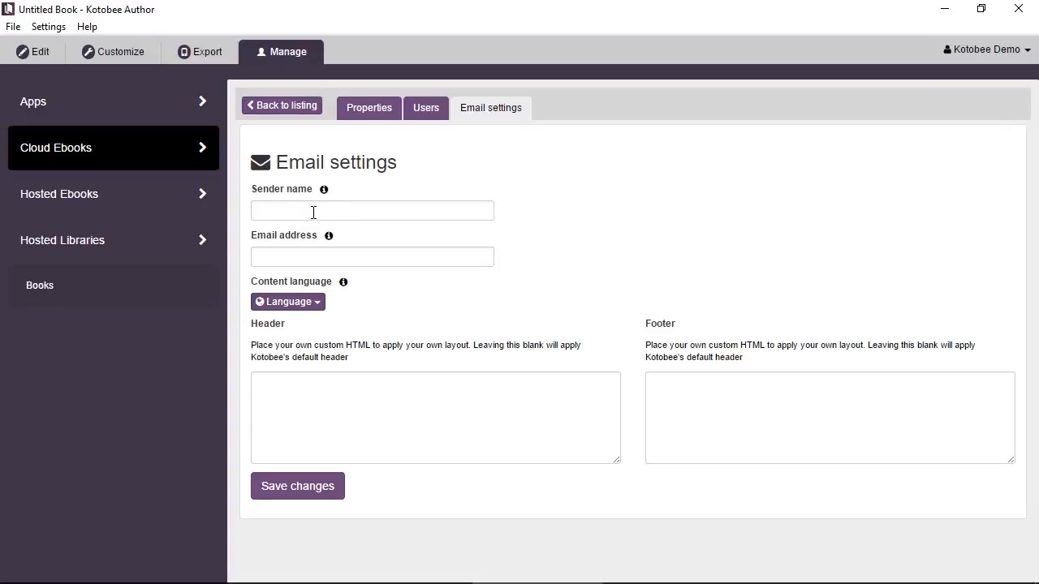
click(372, 257)
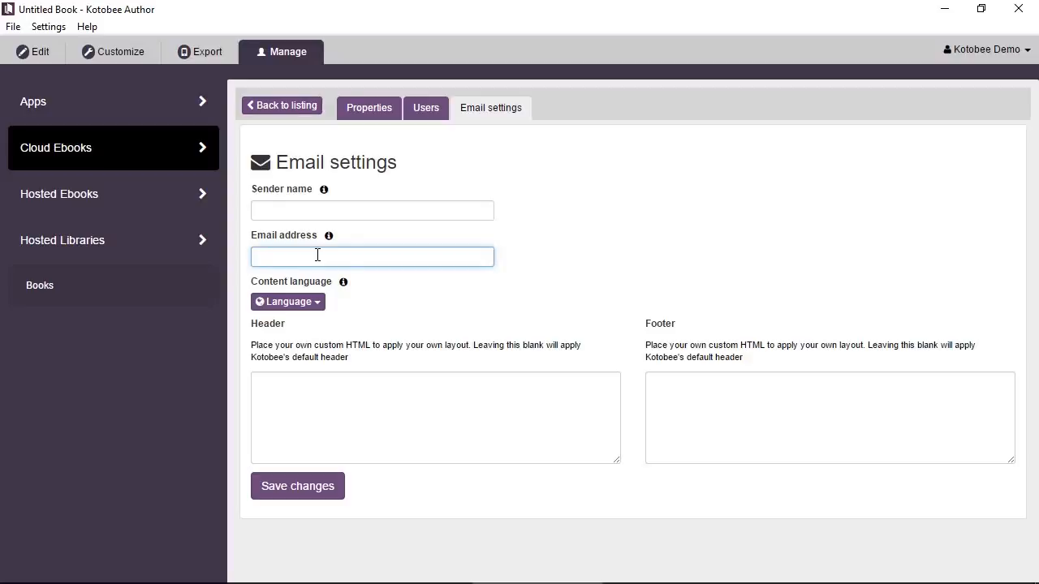
mouse_move(585, 408)
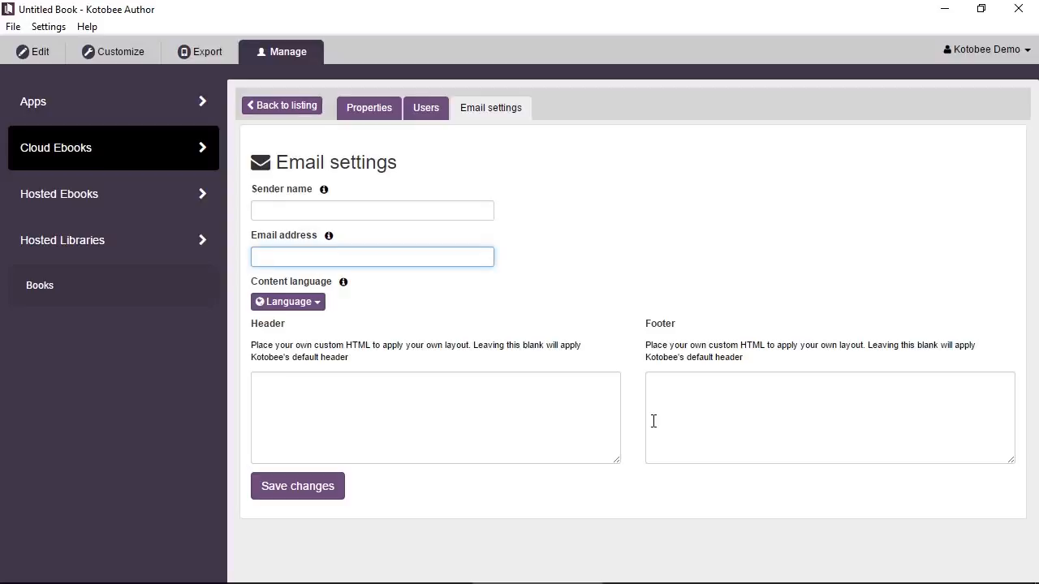
click(372, 257)
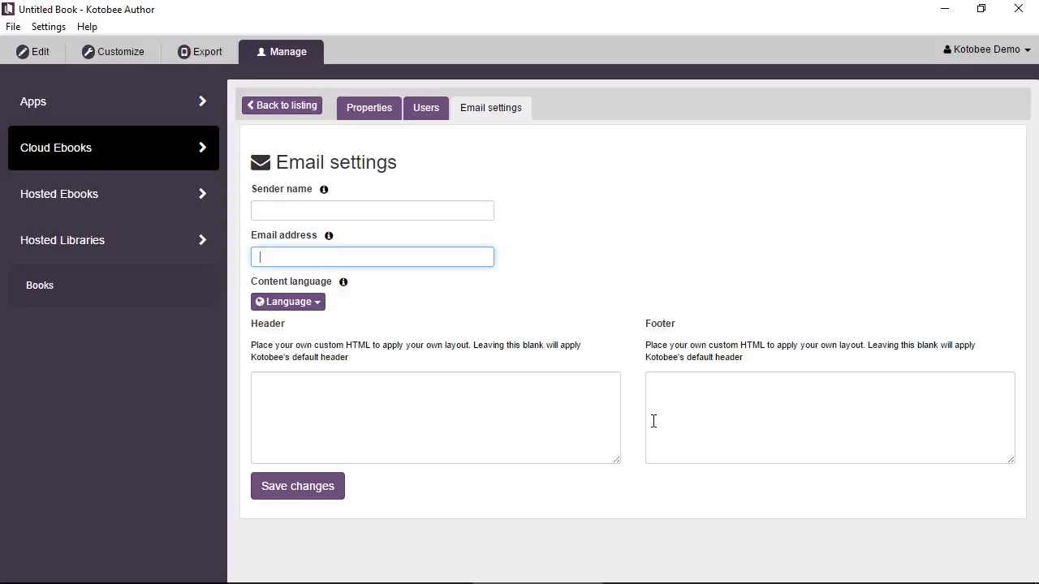